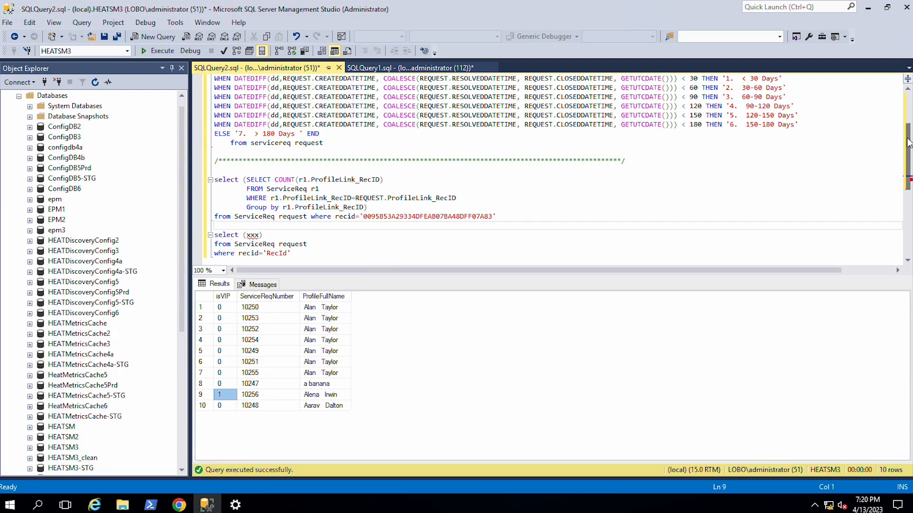
# Review the SSMS template query: the xxx placeholder, ServiceReq table, request alias and recid condition.
pyautogui.scroll(-3)
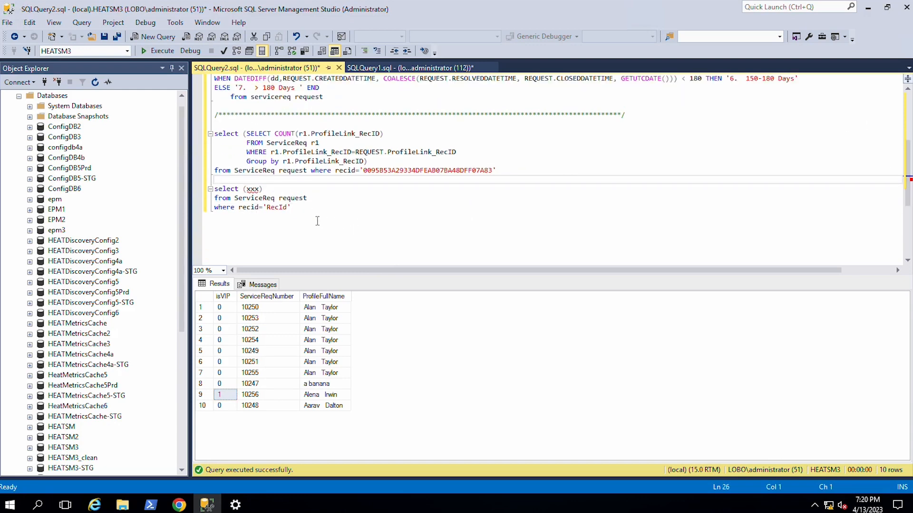
pyautogui.moveTo(214, 188); pyautogui.dragTo(290, 207)
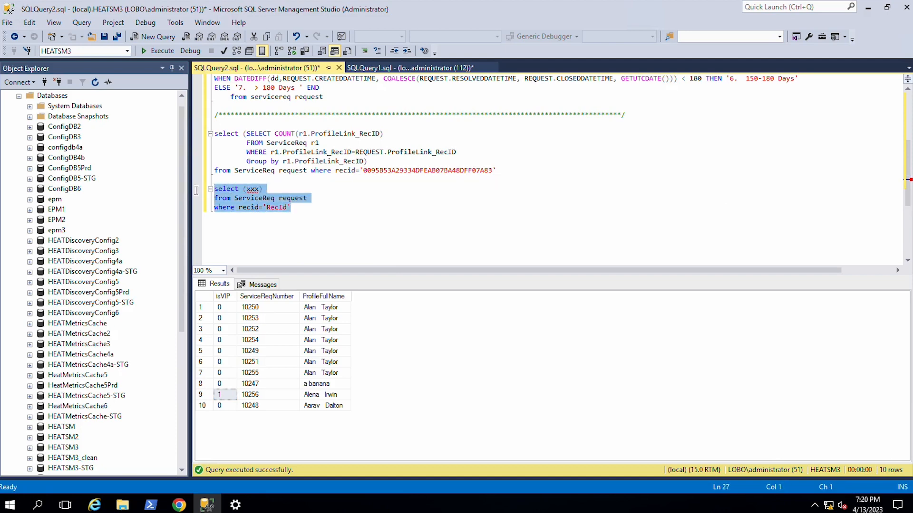
pyautogui.moveTo(270, 207)
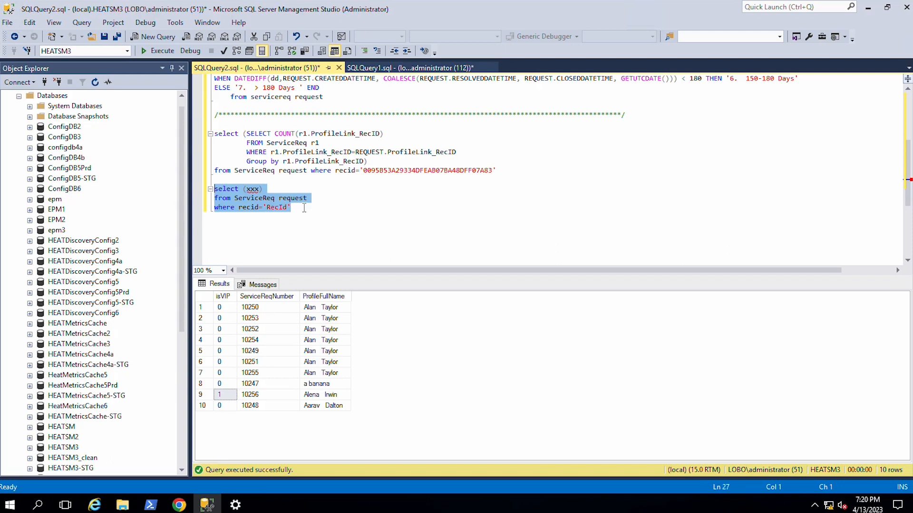
pyautogui.moveTo(270, 205)
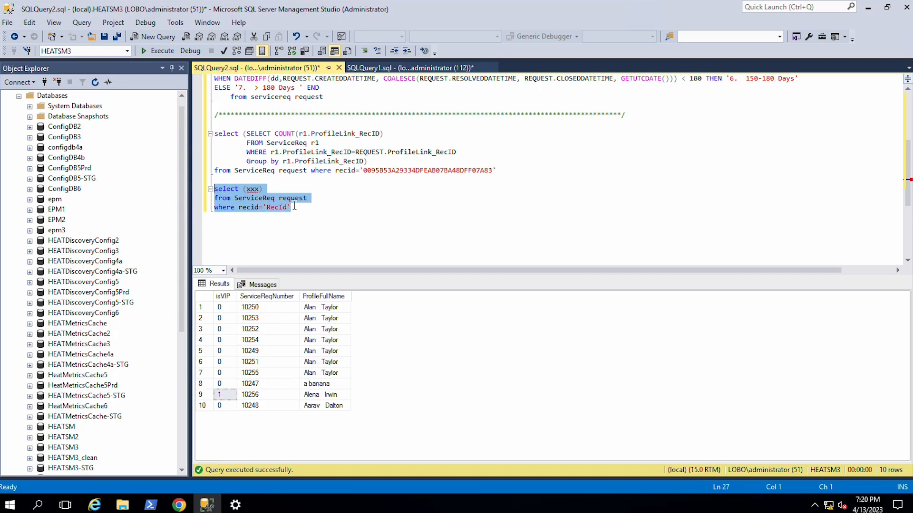
pyautogui.click(251, 189)
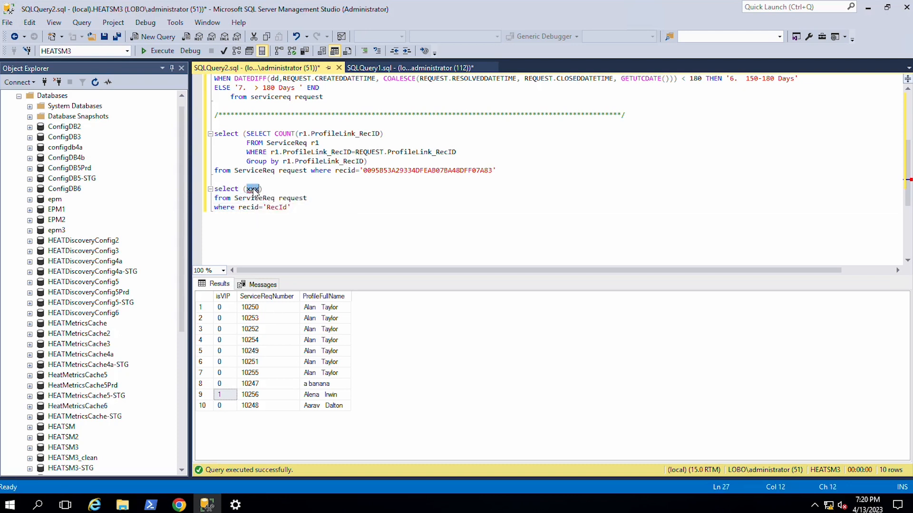
pyautogui.doubleClick(251, 188)
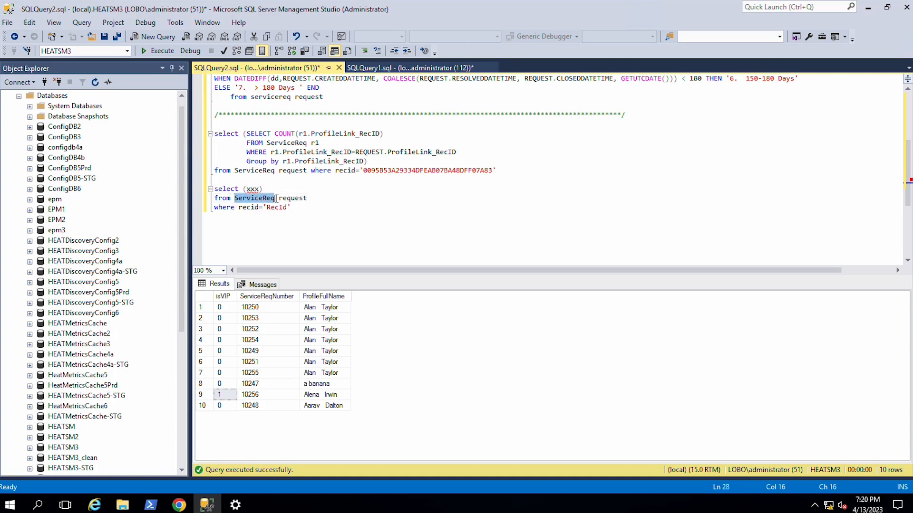
pyautogui.click(291, 197)
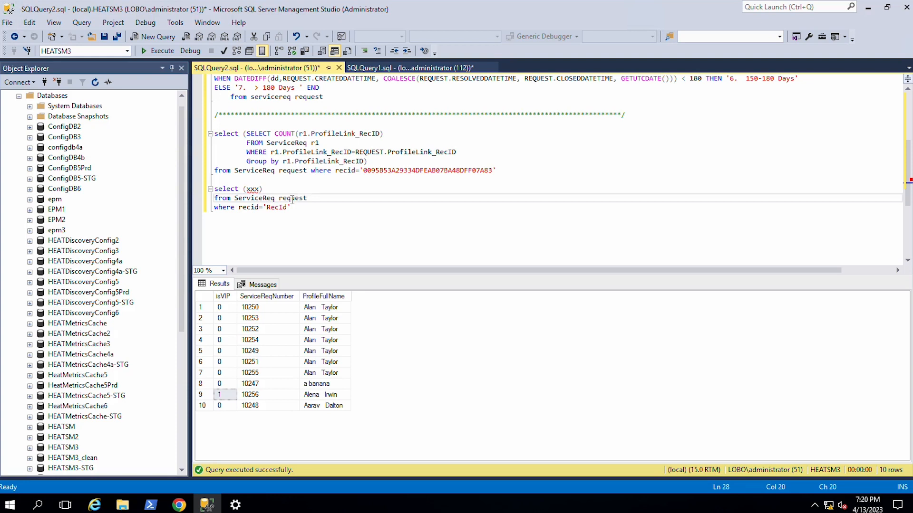
pyautogui.doubleClick(293, 197)
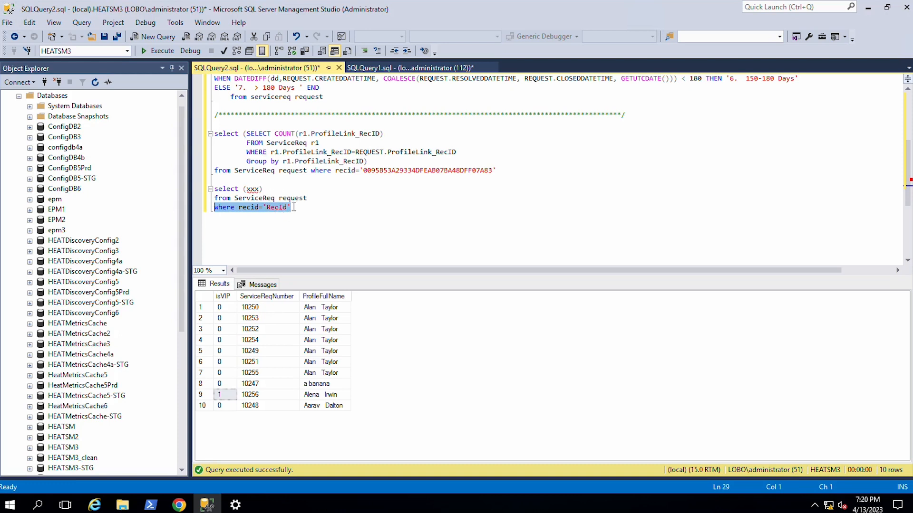
pyautogui.moveTo(213, 188); pyautogui.dragTo(291, 208)
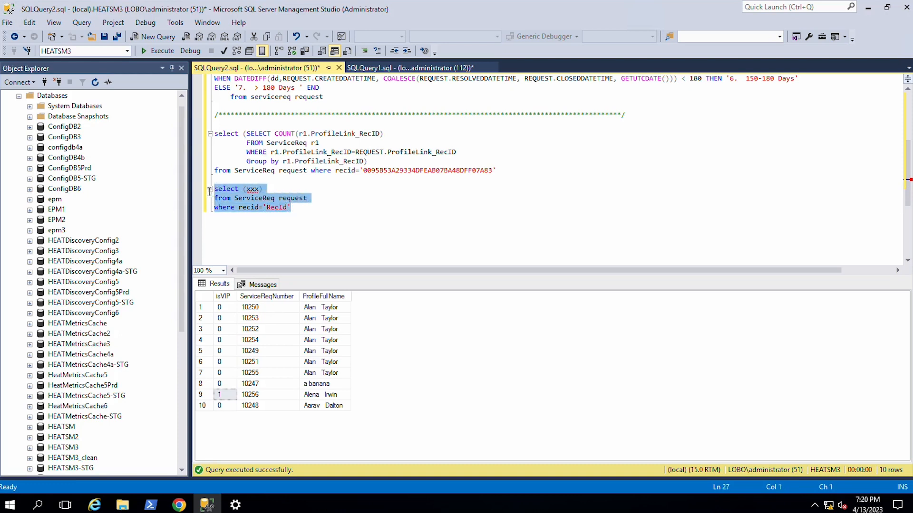
pyautogui.moveTo(259, 355)
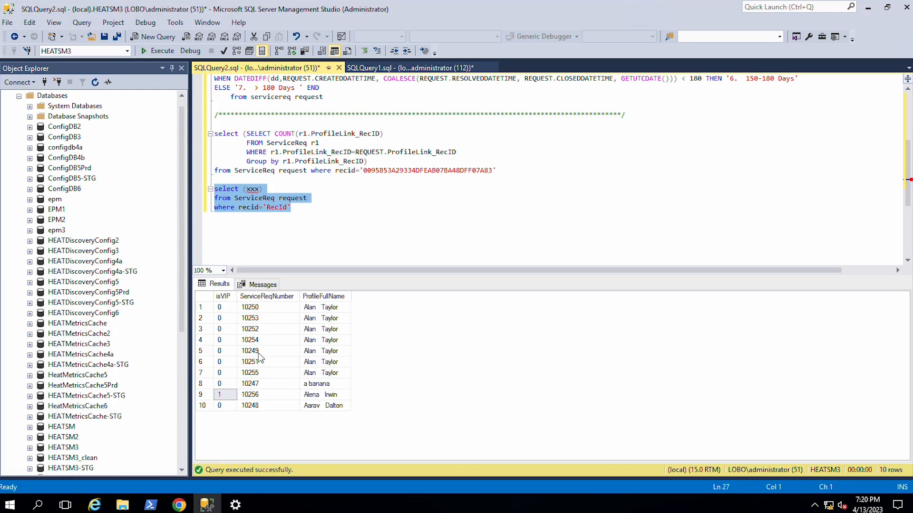
pyautogui.moveTo(258, 355)
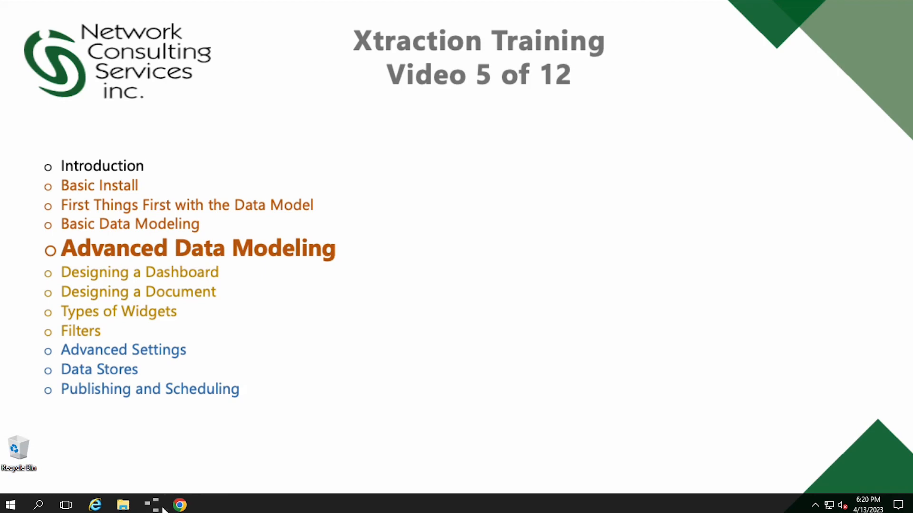
# In the Data Model Editor, show REQUEST's fields and review Request Description's REQUEST.SYMPTOM expression.
pyautogui.click(152, 504)
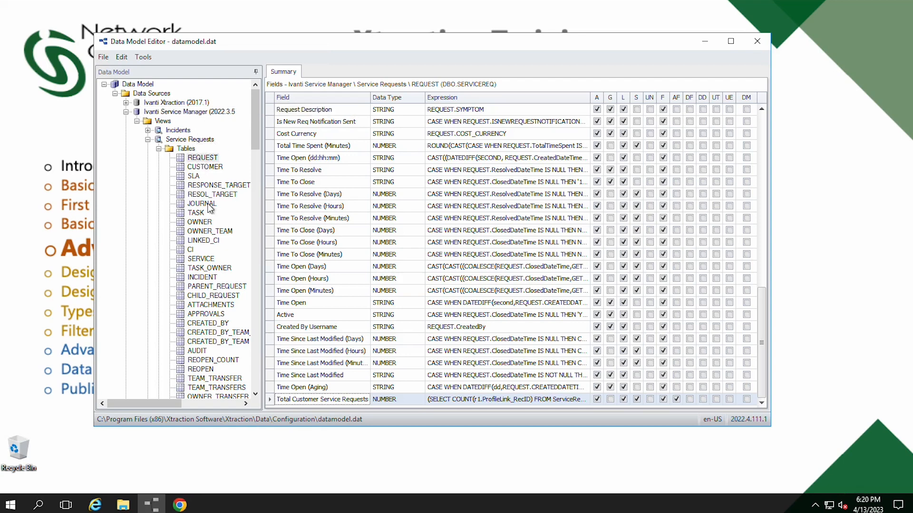
pyautogui.click(202, 158)
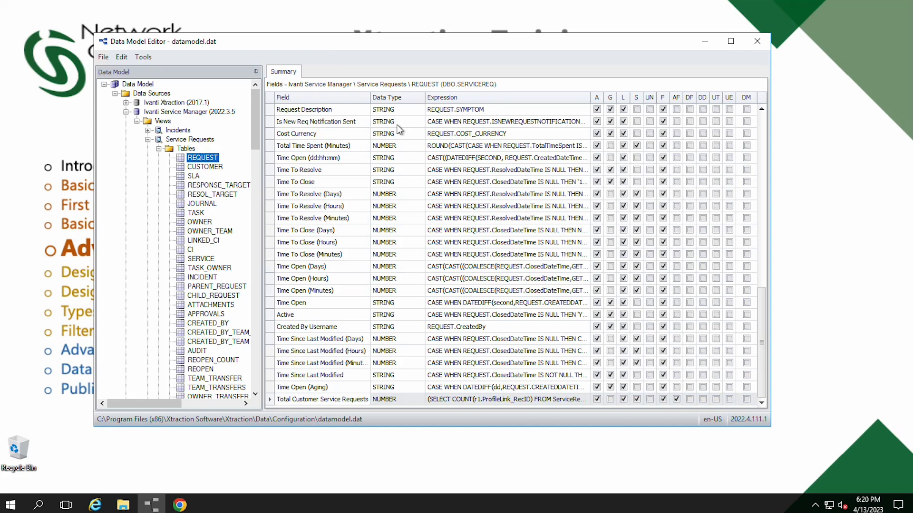
pyautogui.moveTo(376, 128)
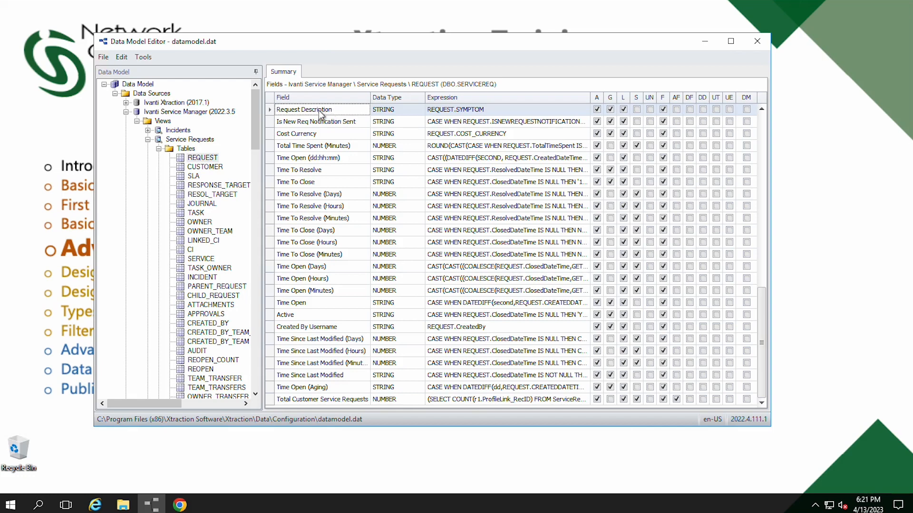
pyautogui.doubleClick(305, 109)
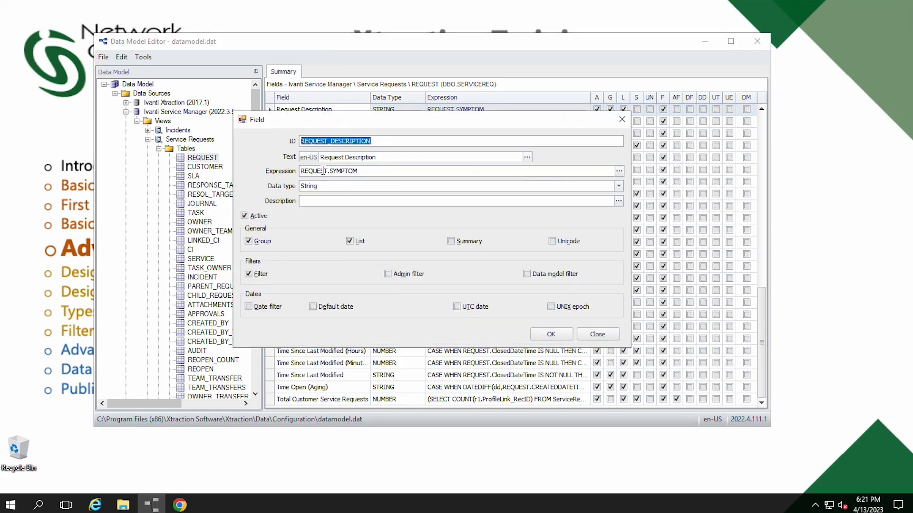
pyautogui.doubleClick(313, 171)
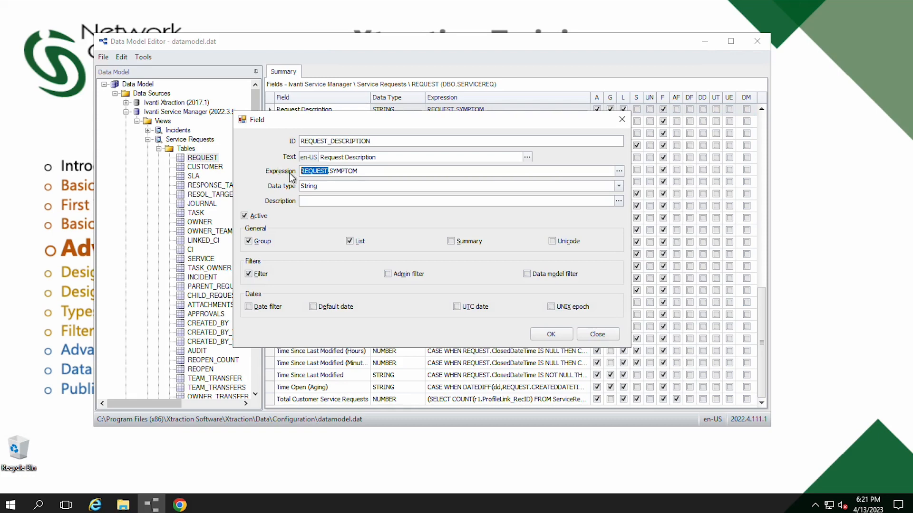
pyautogui.click(365, 171)
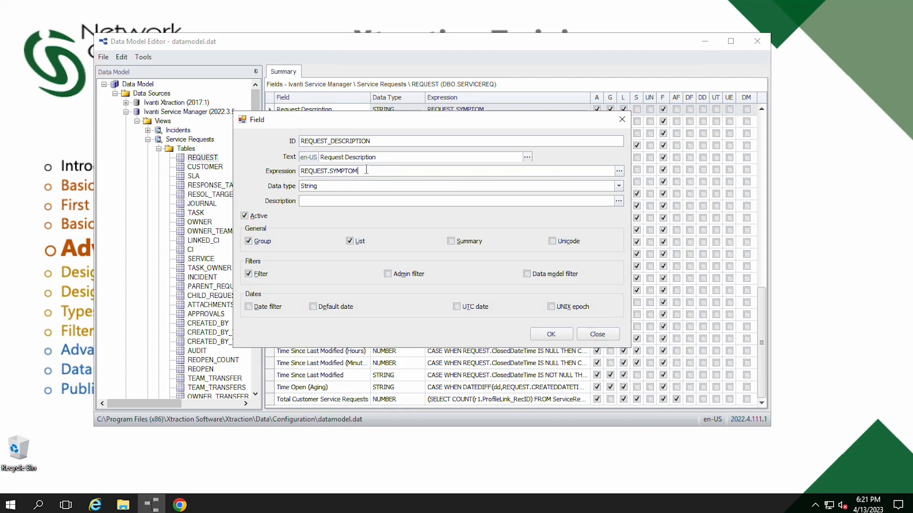
pyautogui.doubleClick(313, 171)
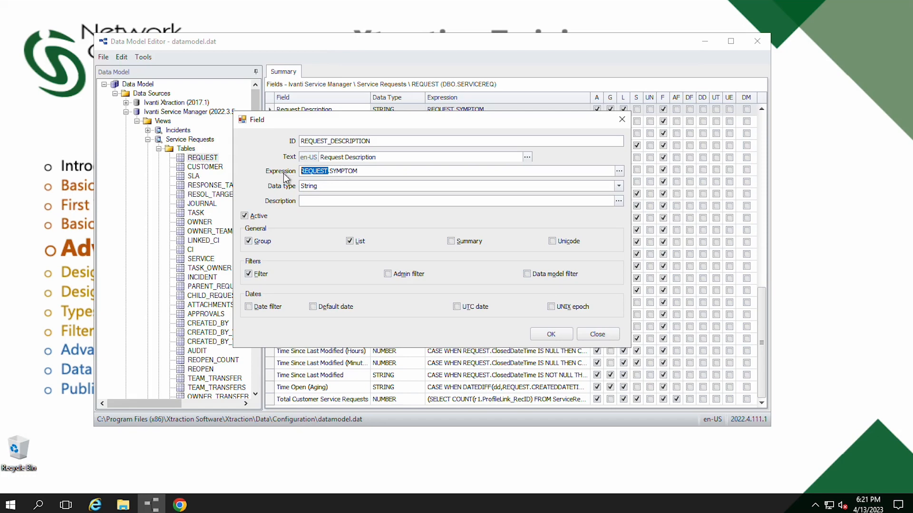
pyautogui.doubleClick(345, 171)
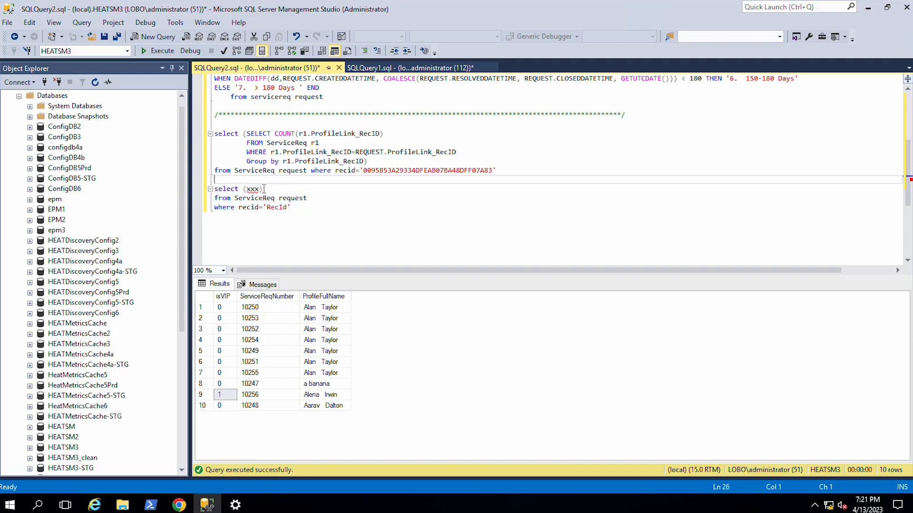
pyautogui.doubleClick(252, 188)
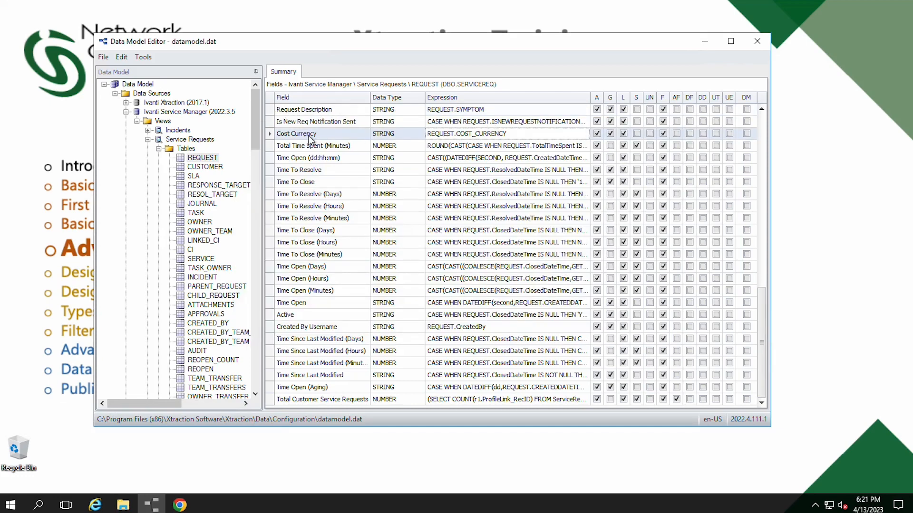
pyautogui.moveTo(455, 140)
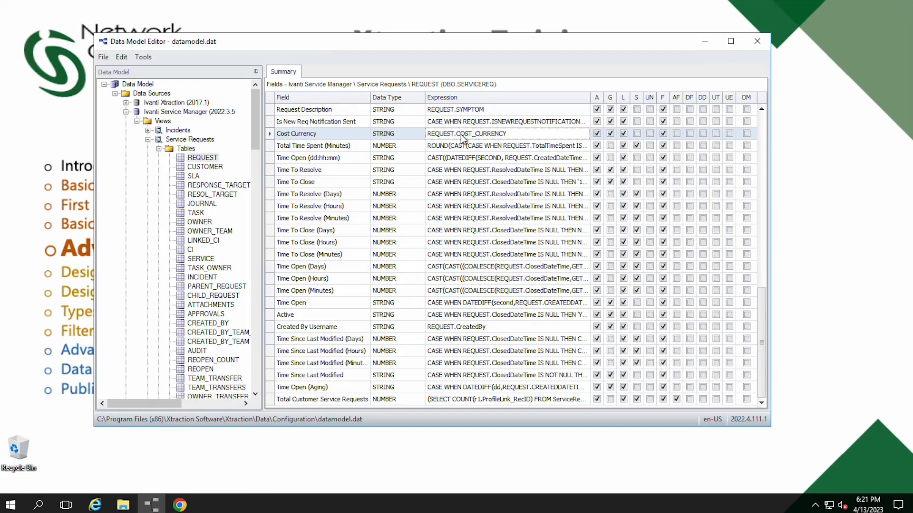
pyautogui.moveTo(443, 145)
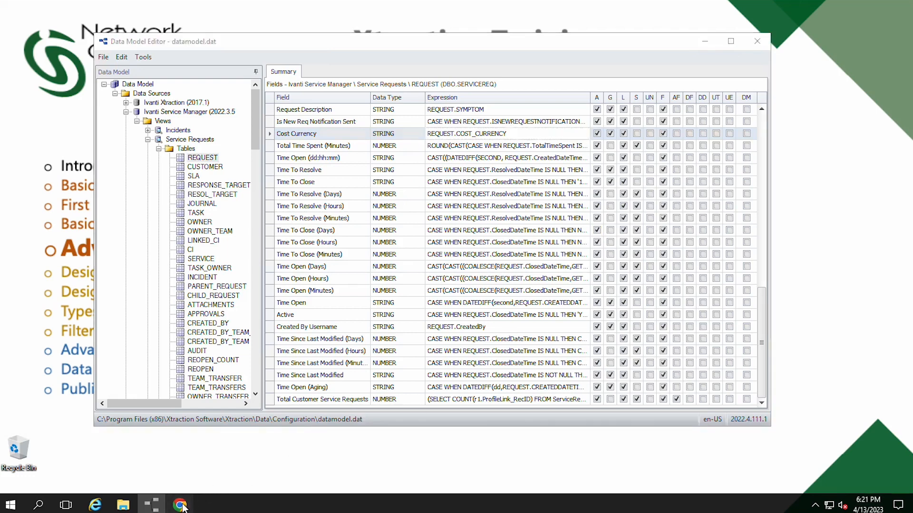
# Show the Xtraction Advanced Demo dashboard, then return to the SSMS isVIP query window.
pyautogui.click(180, 505)
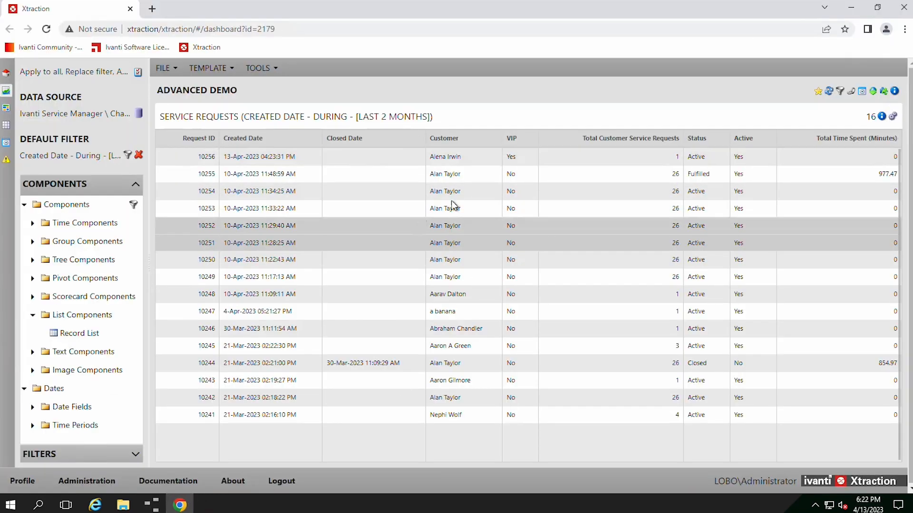
pyautogui.moveTo(513, 208)
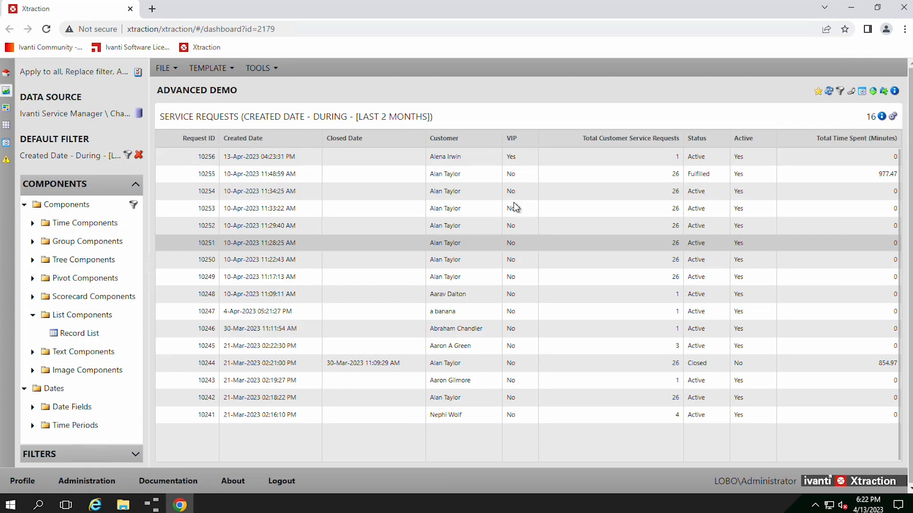
pyautogui.moveTo(188, 500)
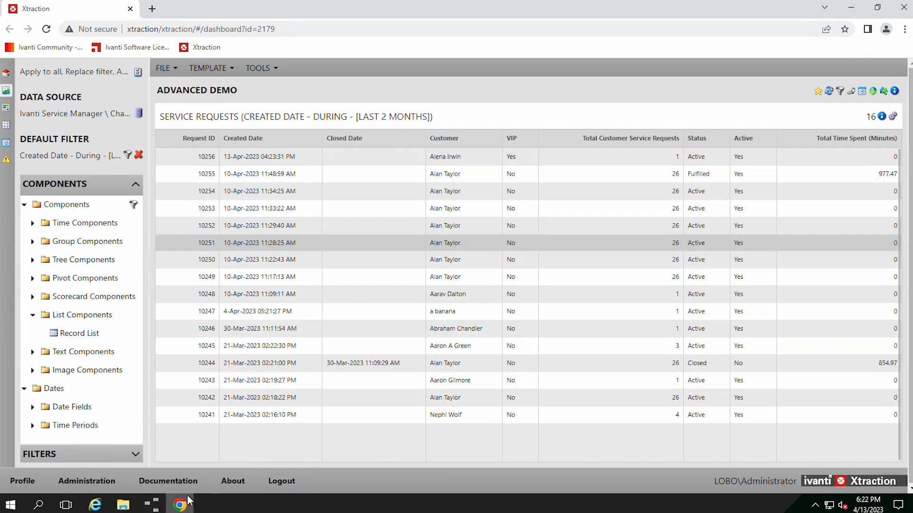
pyautogui.click(207, 505)
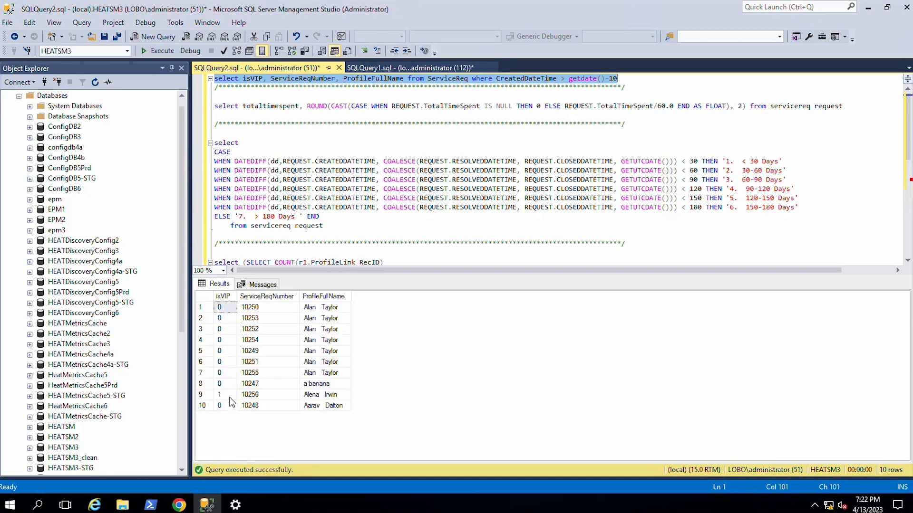
# Focus the isVIP results grid, where request 10256 is the only row with isVIP = 1.
pyautogui.click(218, 395)
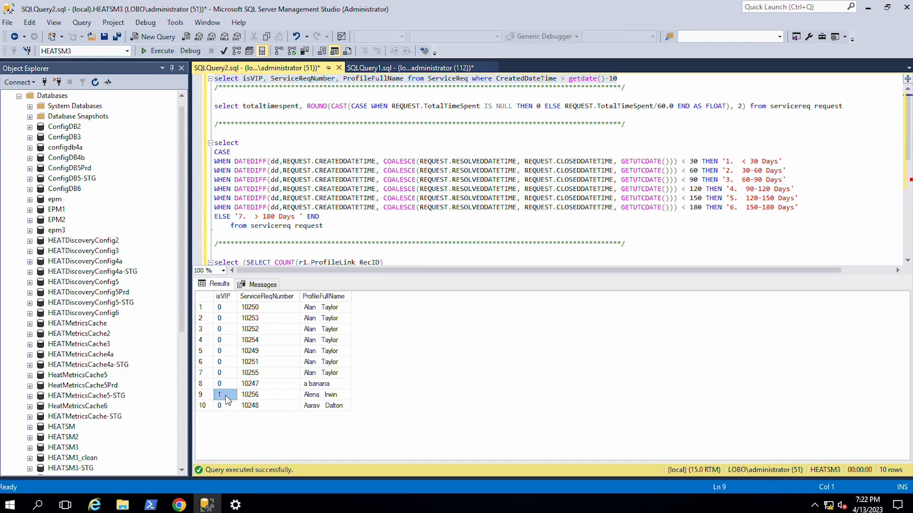
pyautogui.moveTo(317, 415)
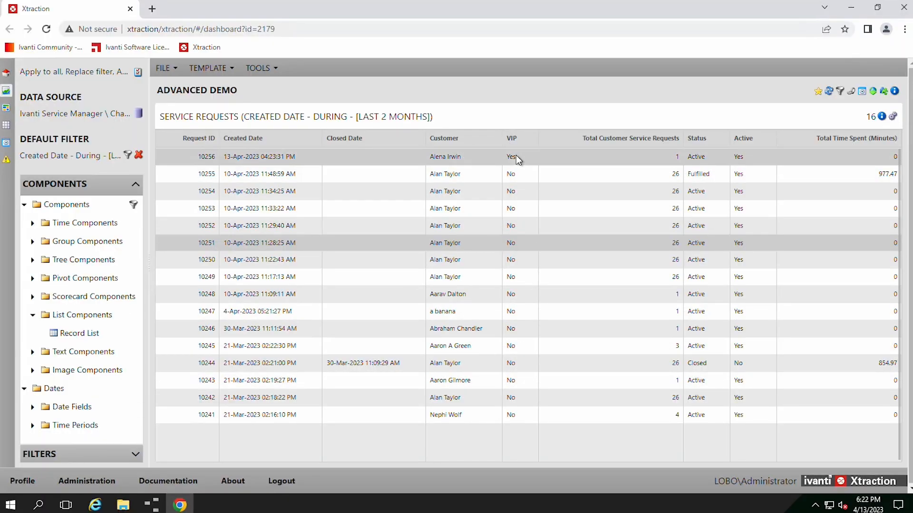
pyautogui.moveTo(457, 276)
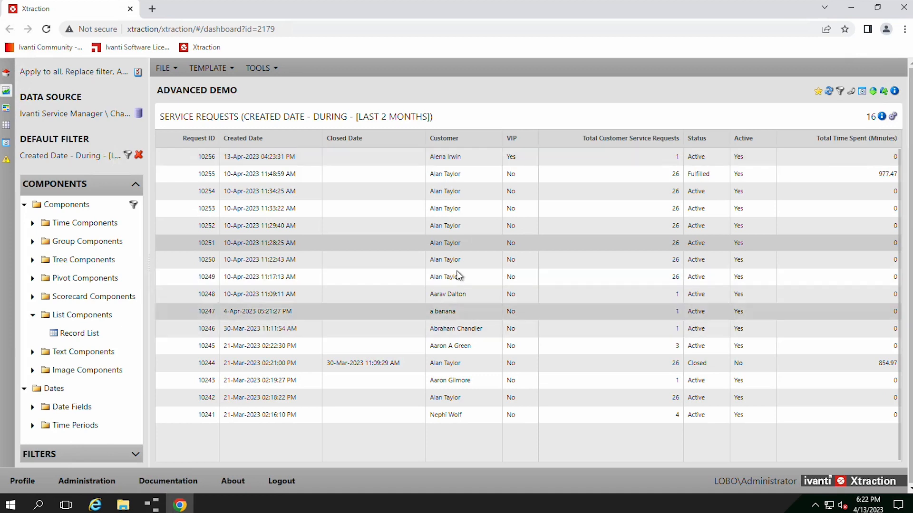
pyautogui.moveTo(511, 275)
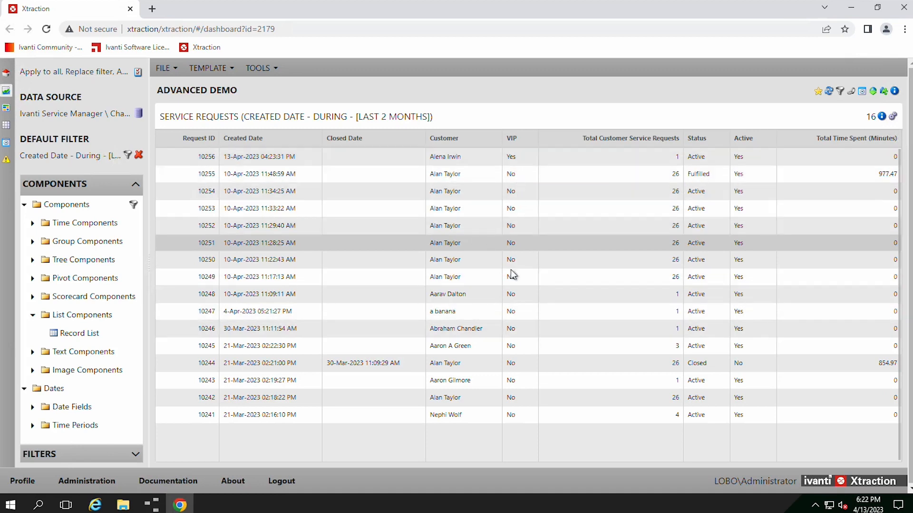
pyautogui.moveTo(536, 241)
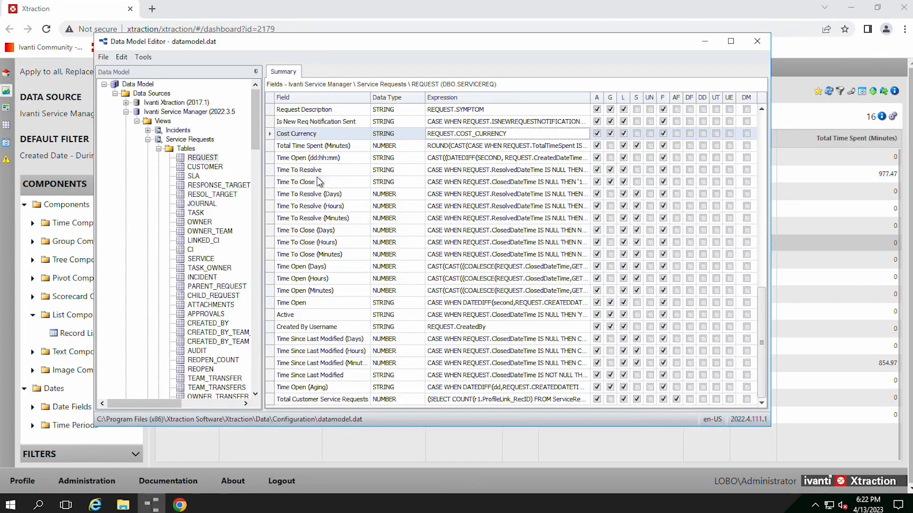
# Review the VIP field's CASE WHEN ISVIP = 1 expression, then return to SSMS.
pyautogui.scroll(-3)
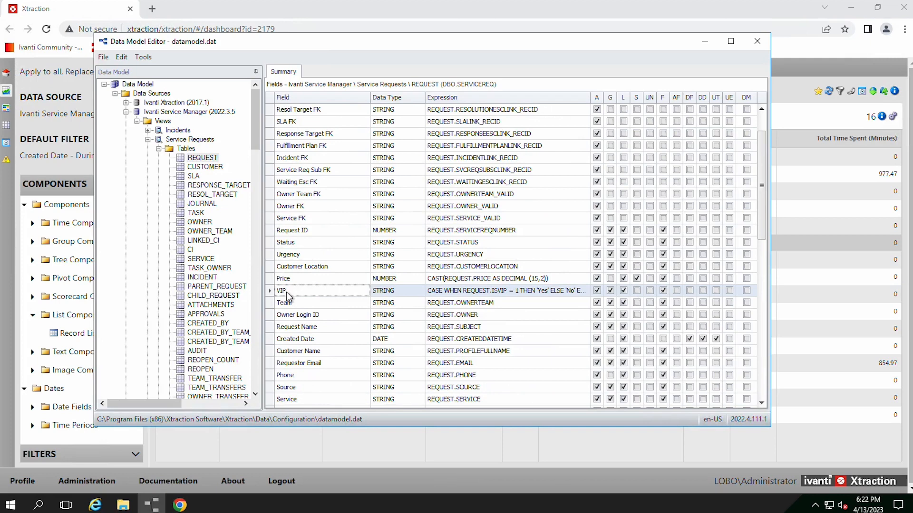
pyautogui.doubleClick(281, 291)
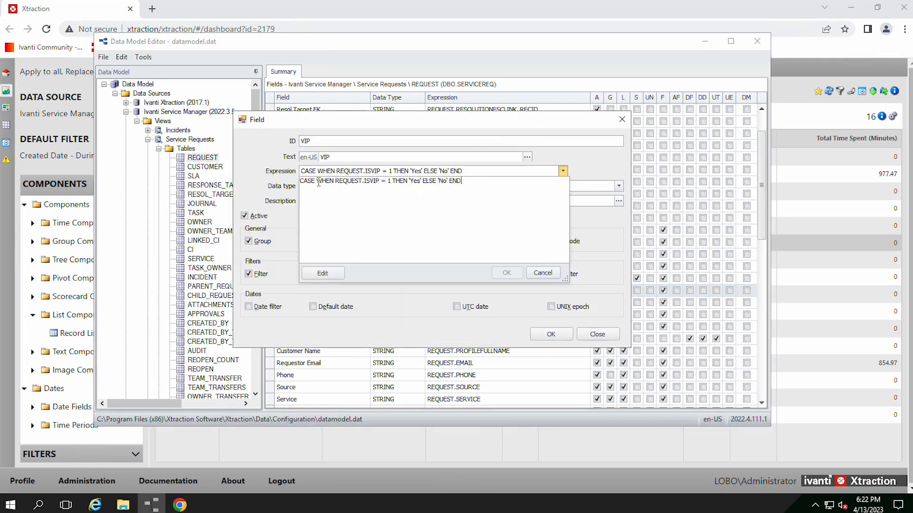
pyautogui.doubleClick(325, 181)
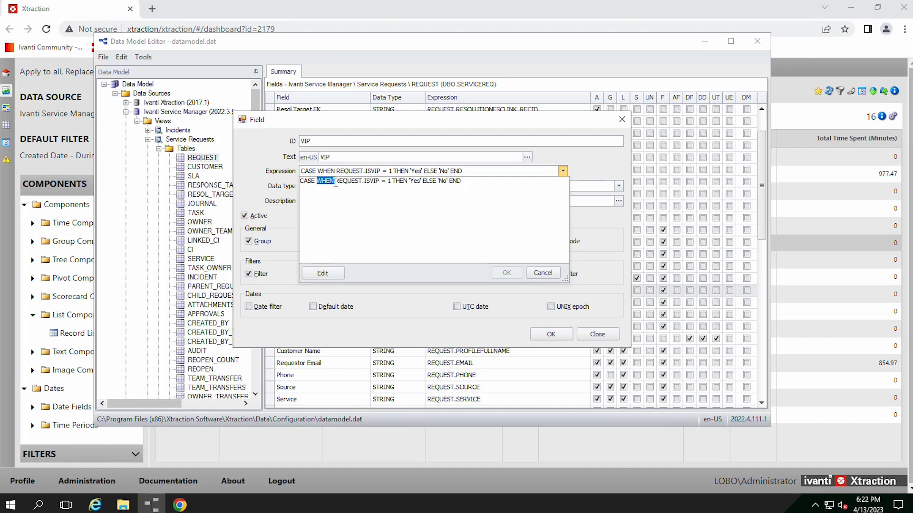
pyautogui.doubleClick(349, 181)
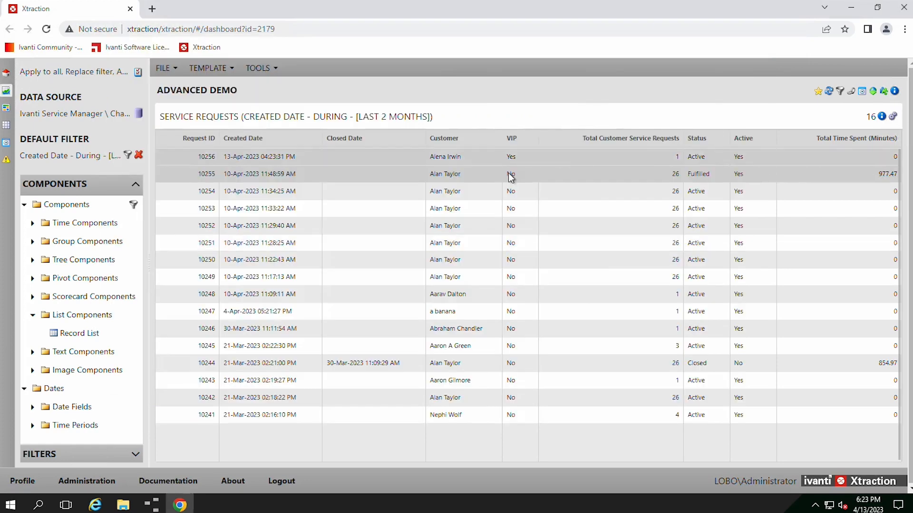
pyautogui.moveTo(523, 258)
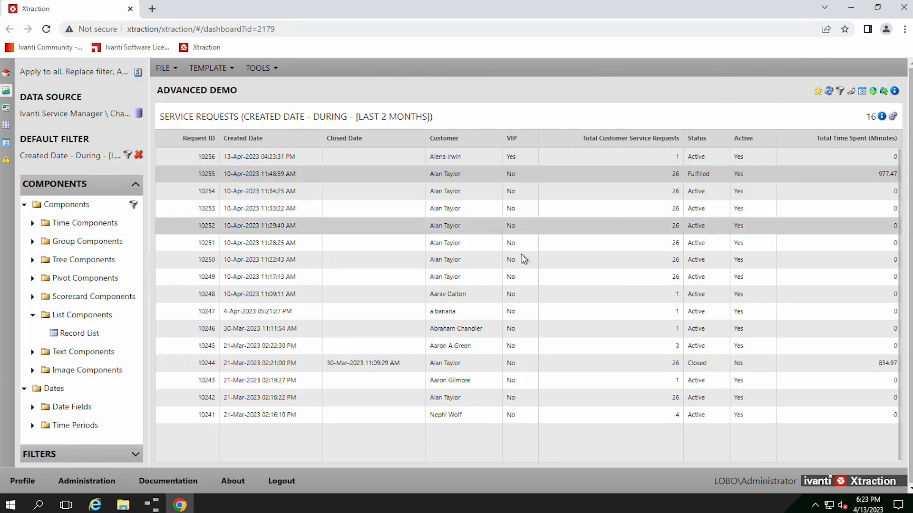
pyautogui.moveTo(526, 265)
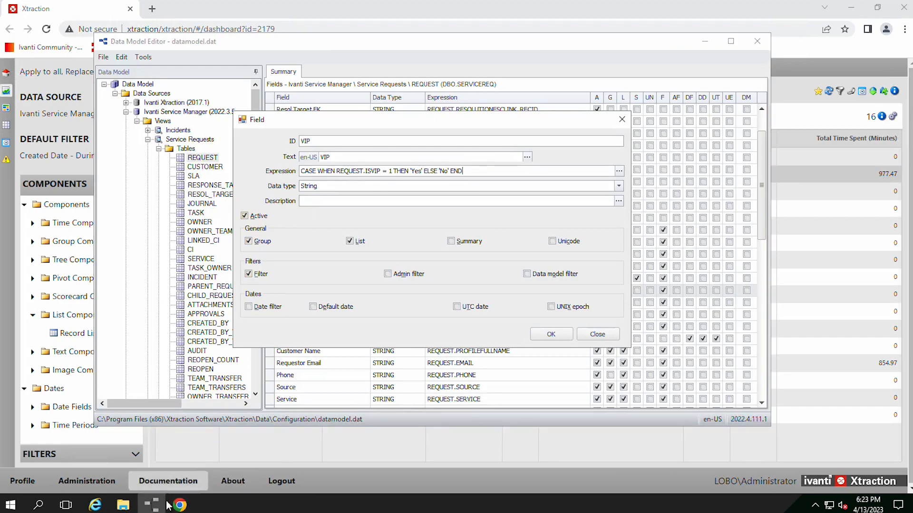
pyautogui.click(150, 504)
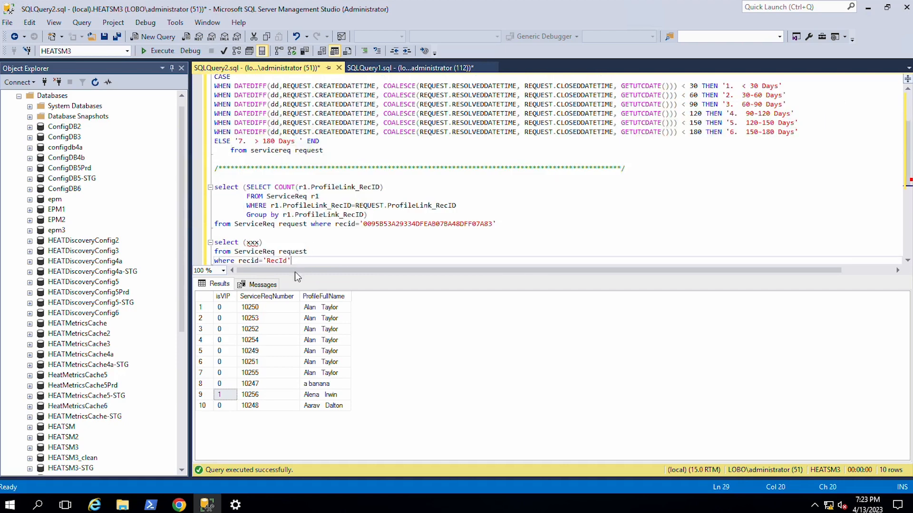
# Mark the xxx placeholder in the select statement below the COUNT subquery.
pyautogui.doubleClick(252, 242)
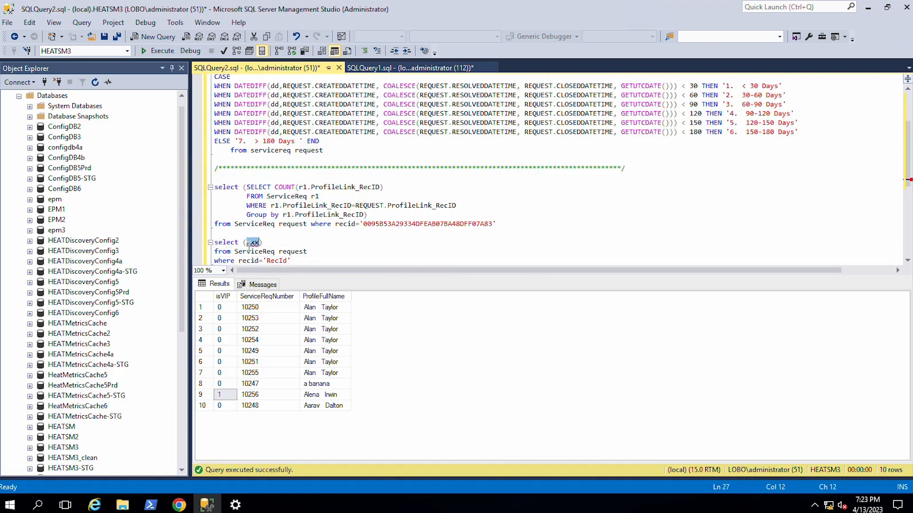
pyautogui.moveTo(252, 243)
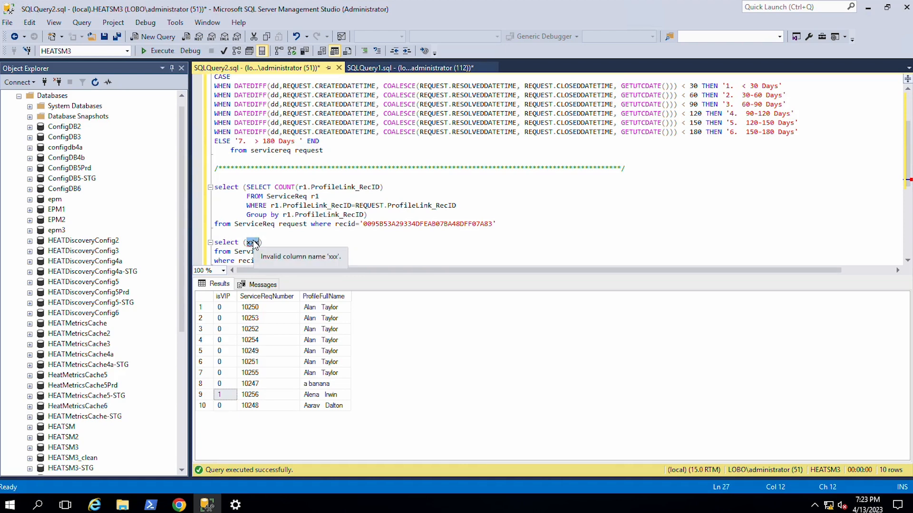
pyautogui.moveTo(257, 247)
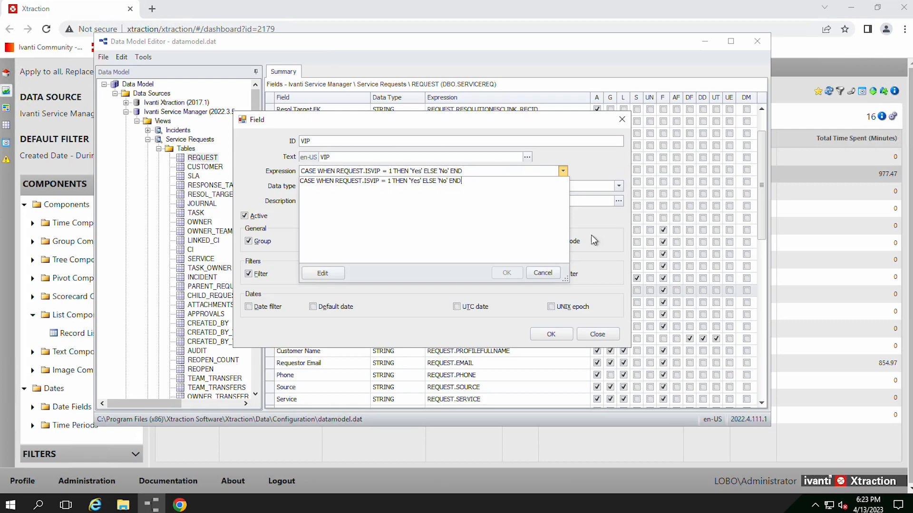
# Close the VIP Field dialog without changes, returning to the REQUEST fields grid.
pyautogui.click(552, 334)
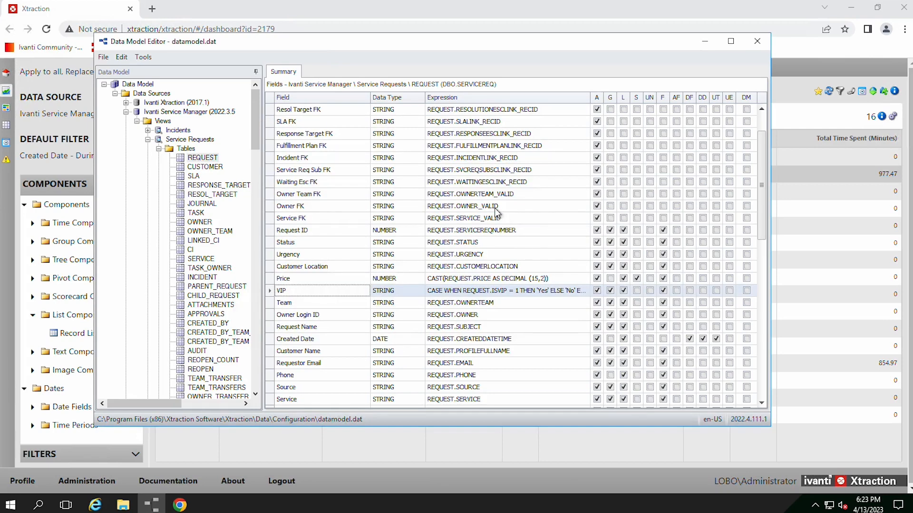
pyautogui.moveTo(459, 338)
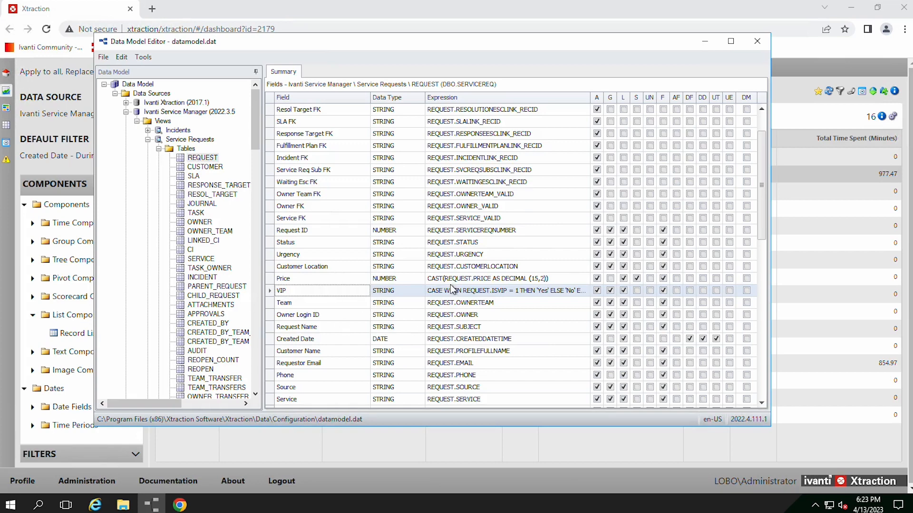
pyautogui.moveTo(477, 242)
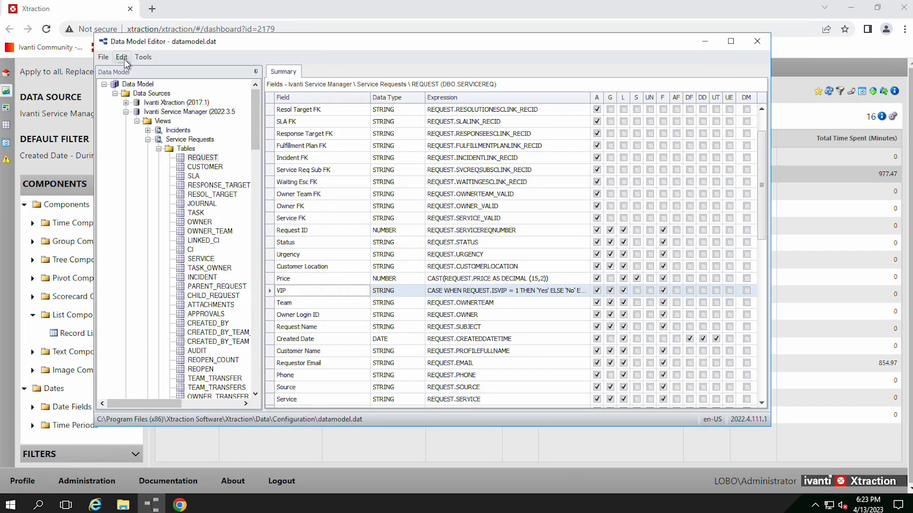
pyautogui.click(122, 57)
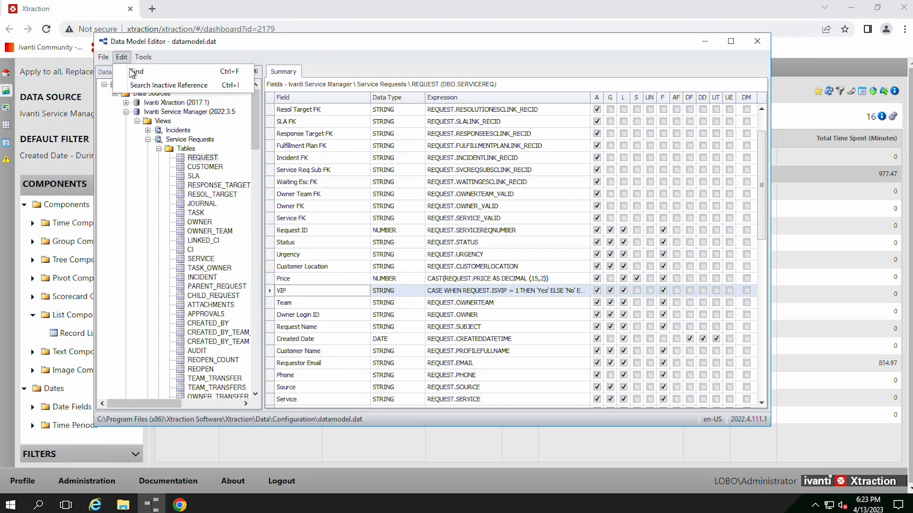
pyautogui.moveTo(138, 75)
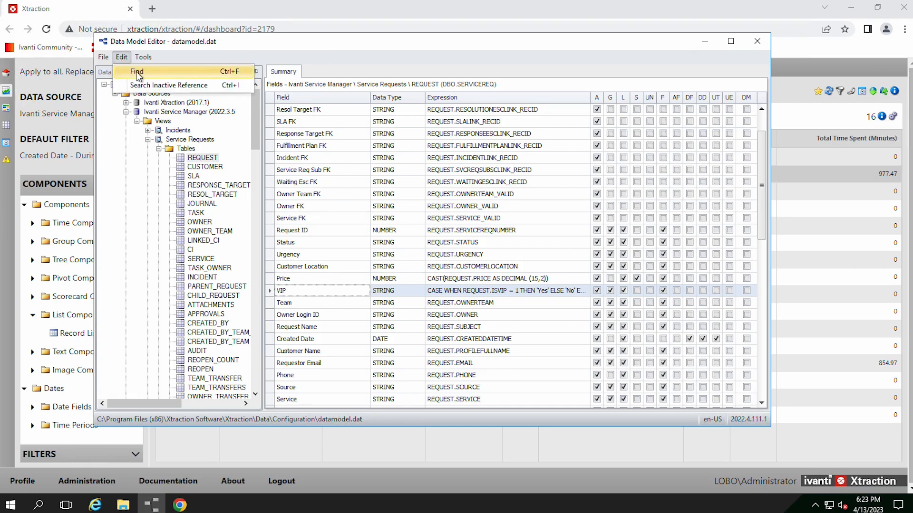
pyautogui.click(137, 71)
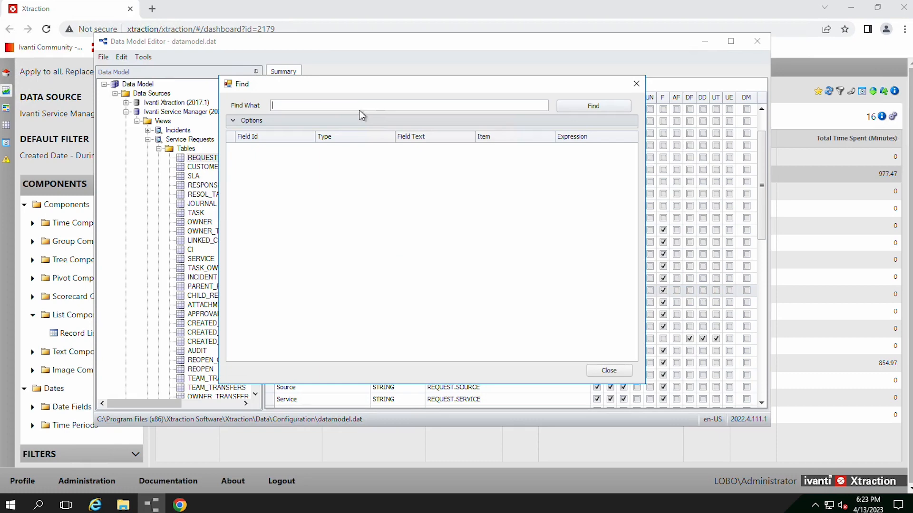
pyautogui.write('case')
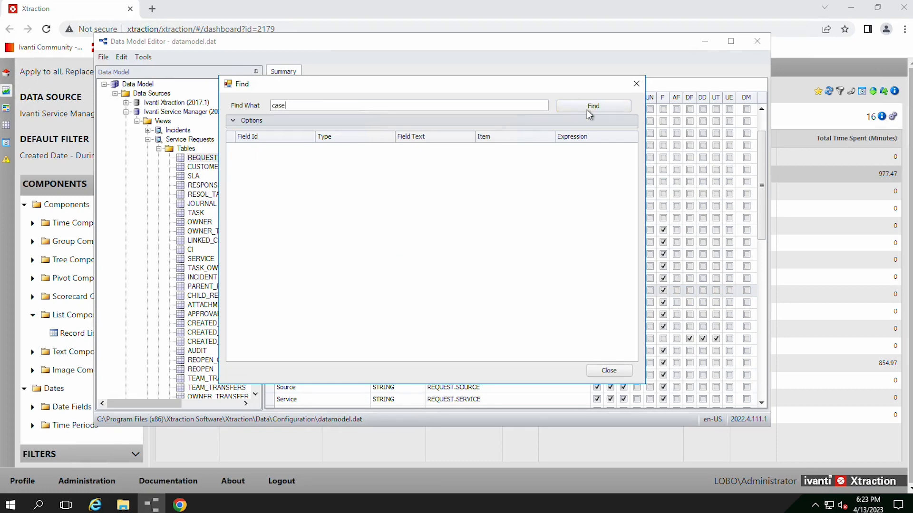
pyautogui.click(593, 106)
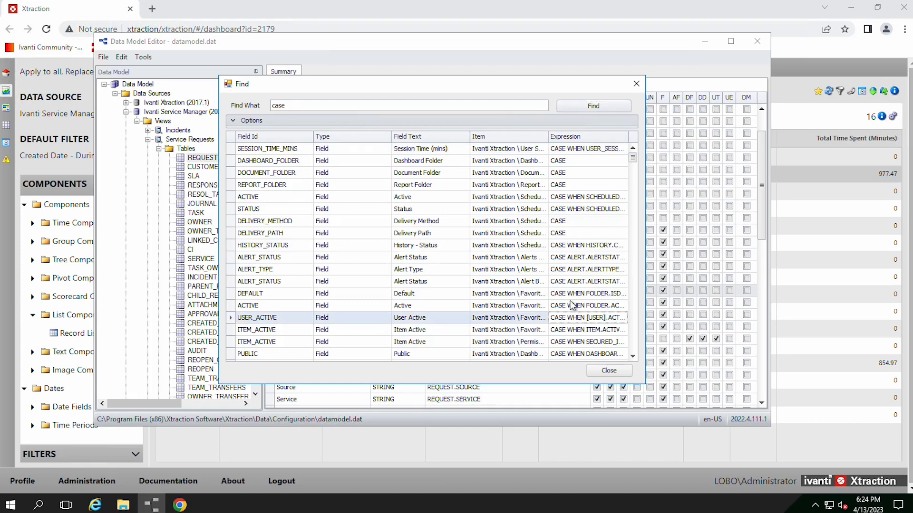
pyautogui.moveTo(496, 214)
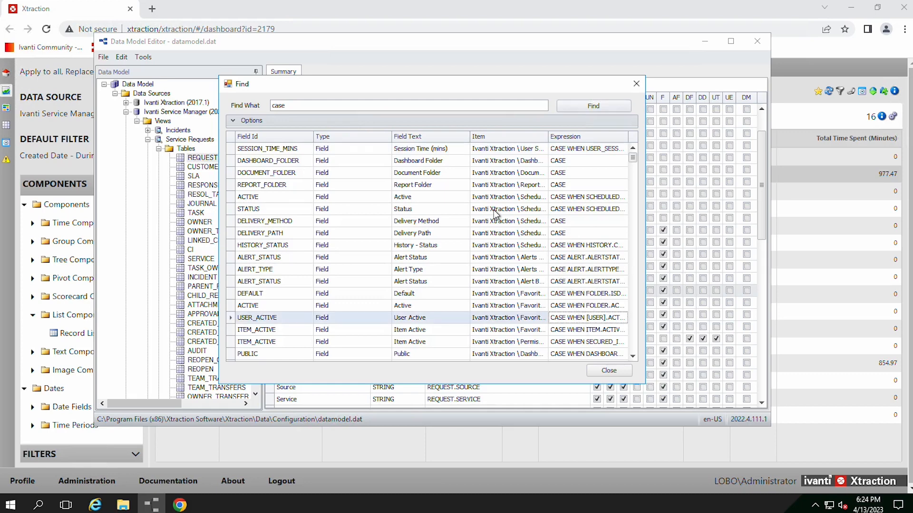
pyautogui.write('where')
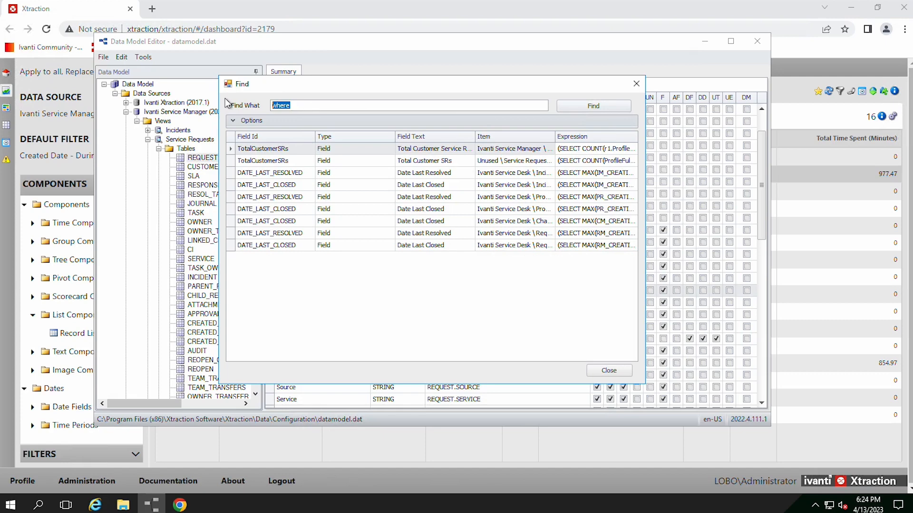
pyautogui.write('max')
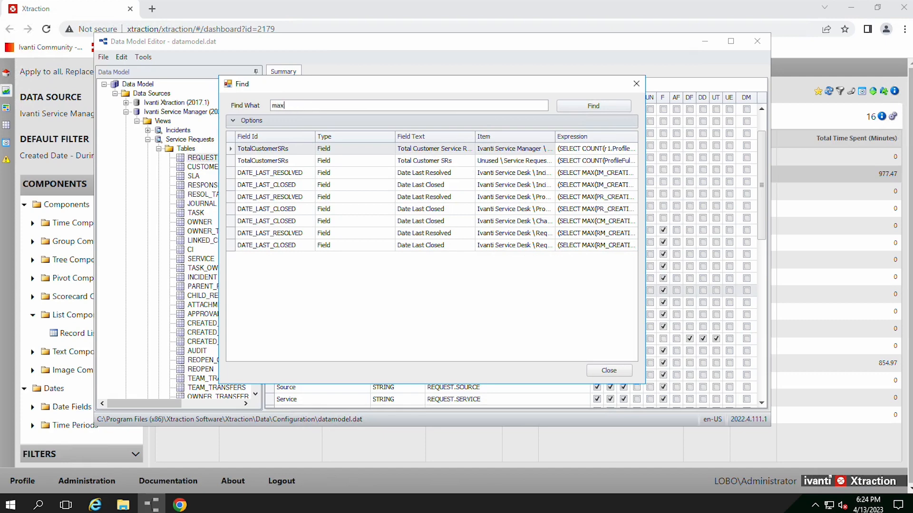
pyautogui.click(593, 105)
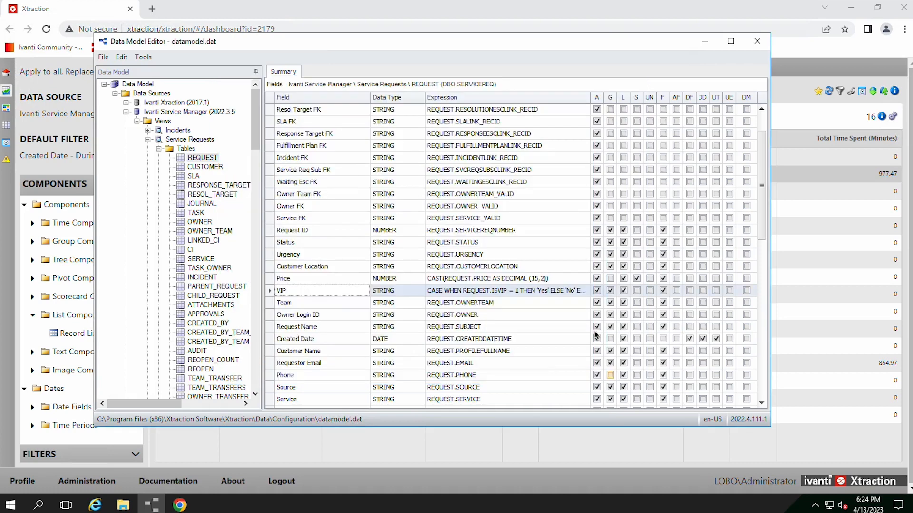
# Scroll to the bottom of the REQUEST fields and open the Time Open (Aging) field's settings.
pyautogui.click(122, 57)
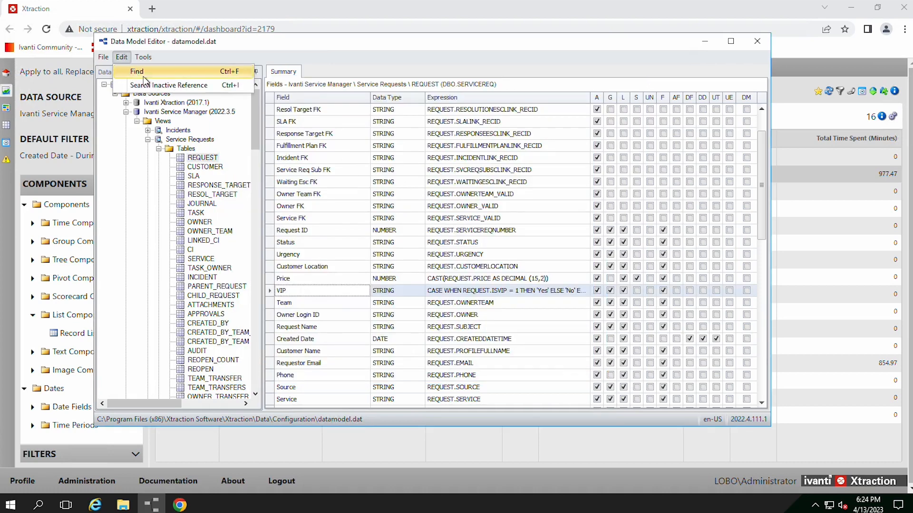
pyautogui.moveTo(461, 188)
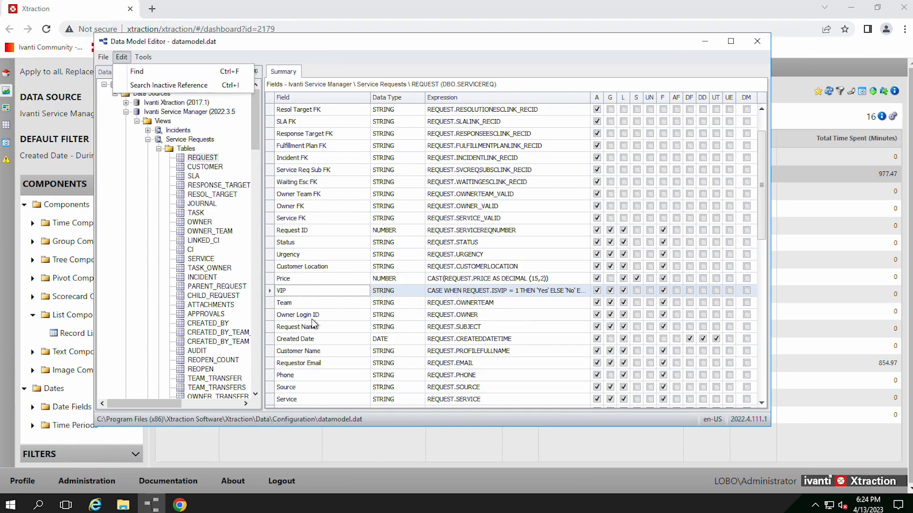
pyautogui.moveTo(436, 304)
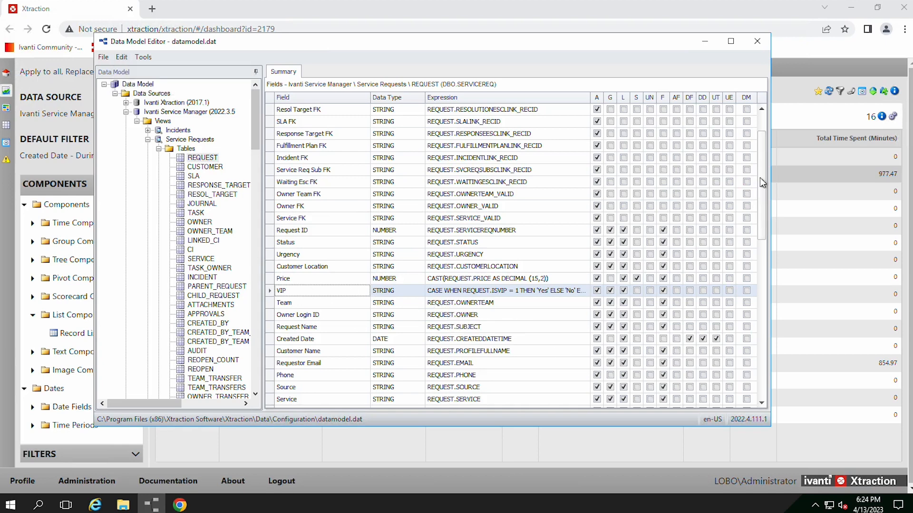
pyautogui.scroll(-3)
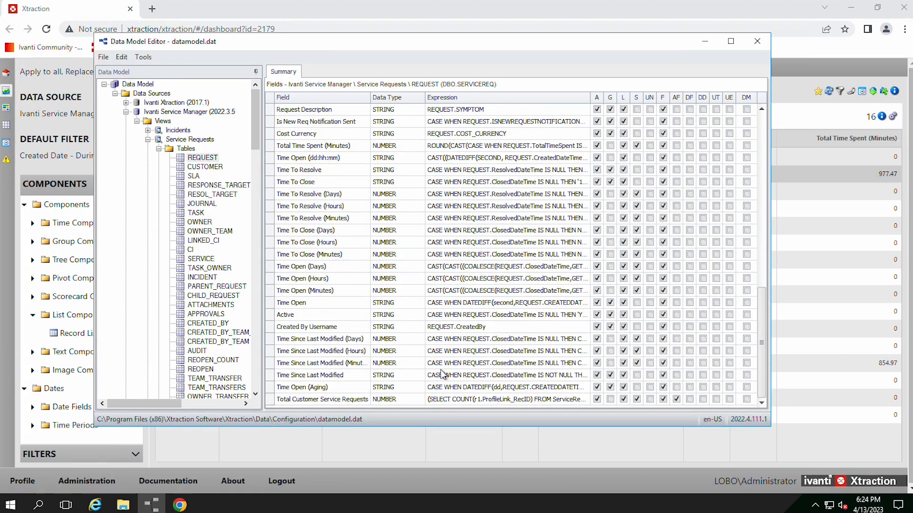
pyautogui.click(301, 387)
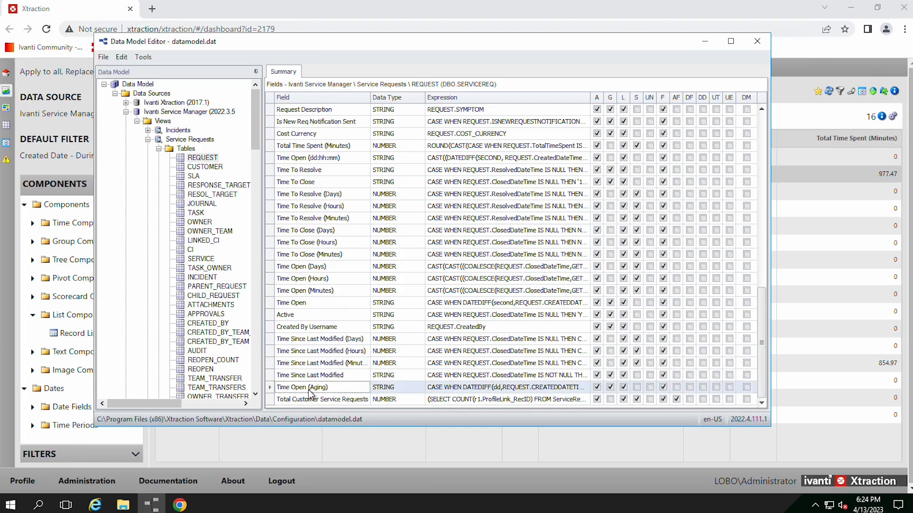
pyautogui.doubleClick(302, 388)
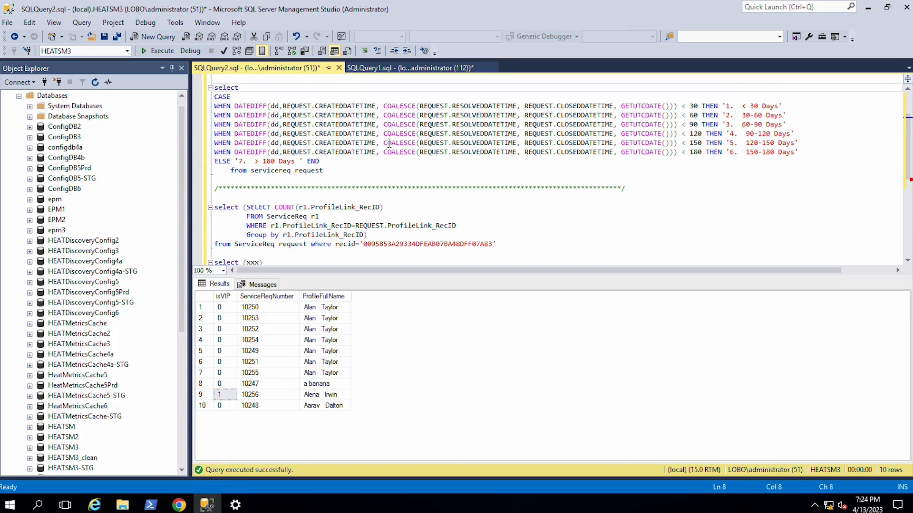
pyautogui.moveTo(746, 284)
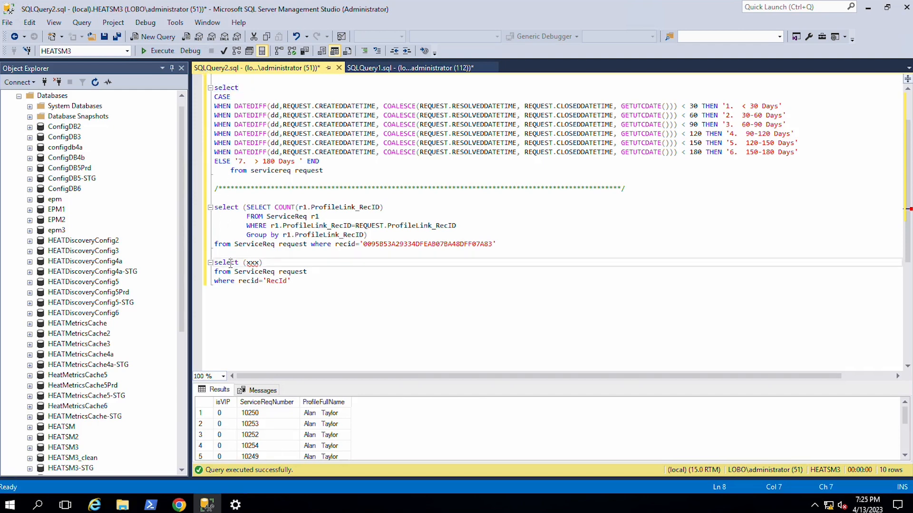
# Review the CREATEDDATETIME, RESOLVEDDATETIME and CLOSEDDATETIME columns, then execute the aging CASE query (109 rows).
pyautogui.doubleClick(253, 262)
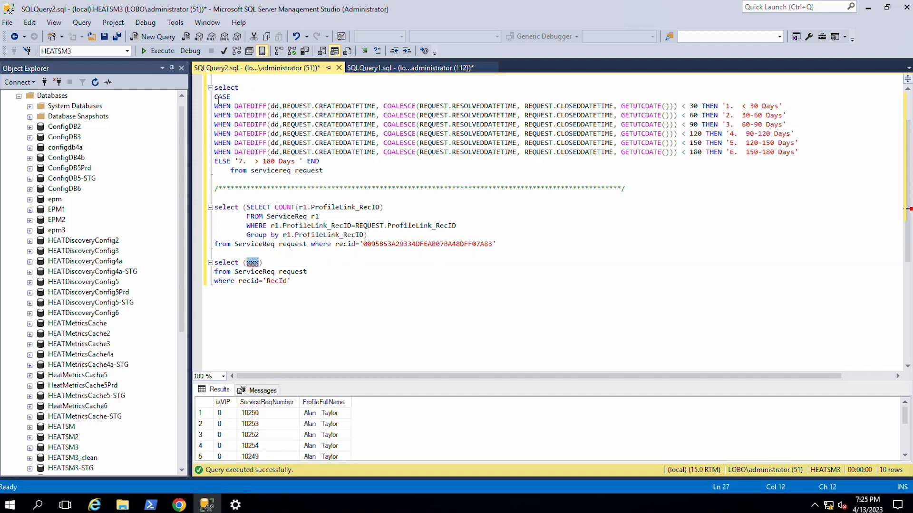
pyautogui.moveTo(215, 97); pyautogui.dragTo(319, 162)
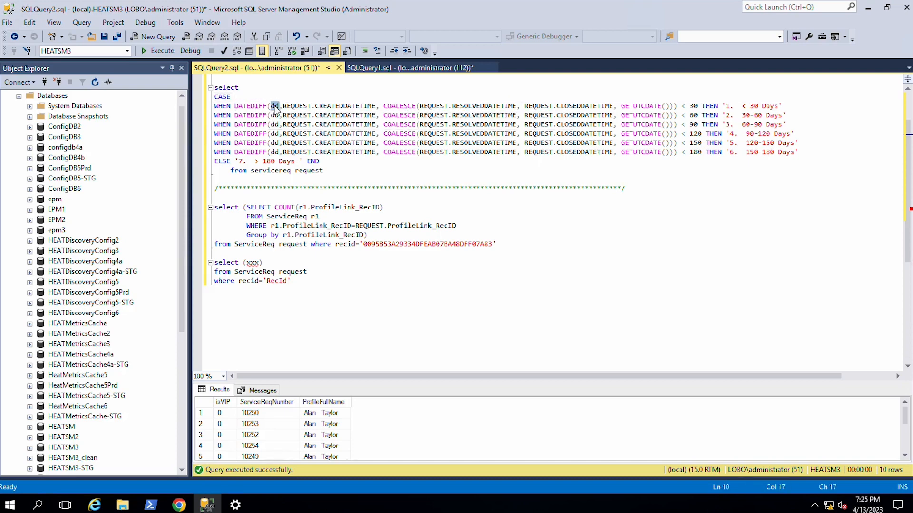
pyautogui.moveTo(274, 107)
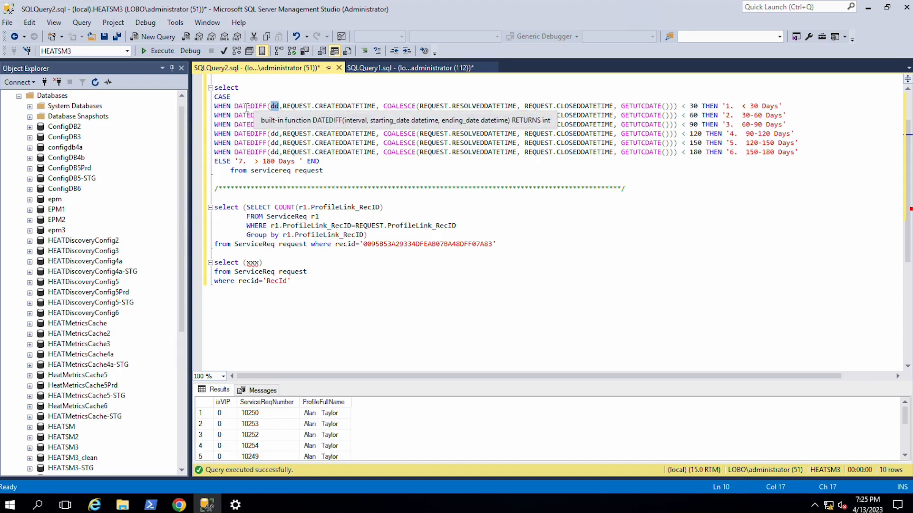
pyautogui.moveTo(334, 105)
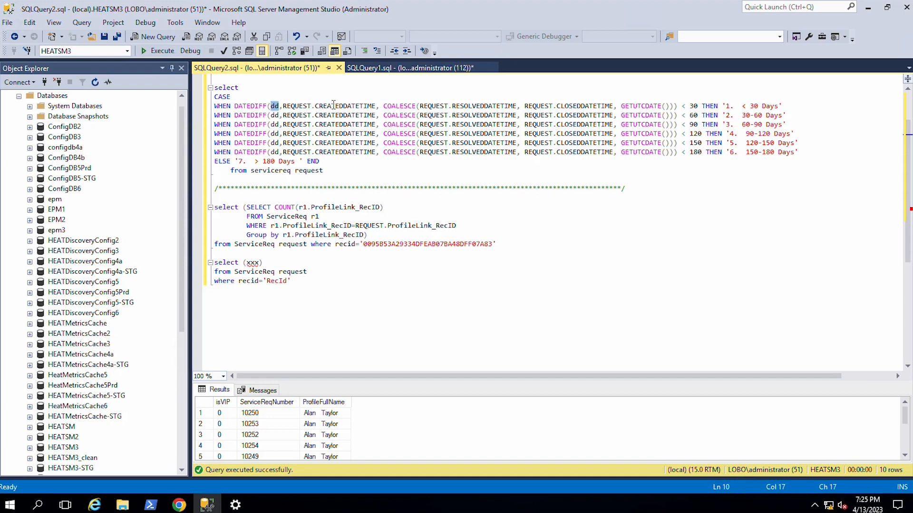
pyautogui.doubleClick(344, 107)
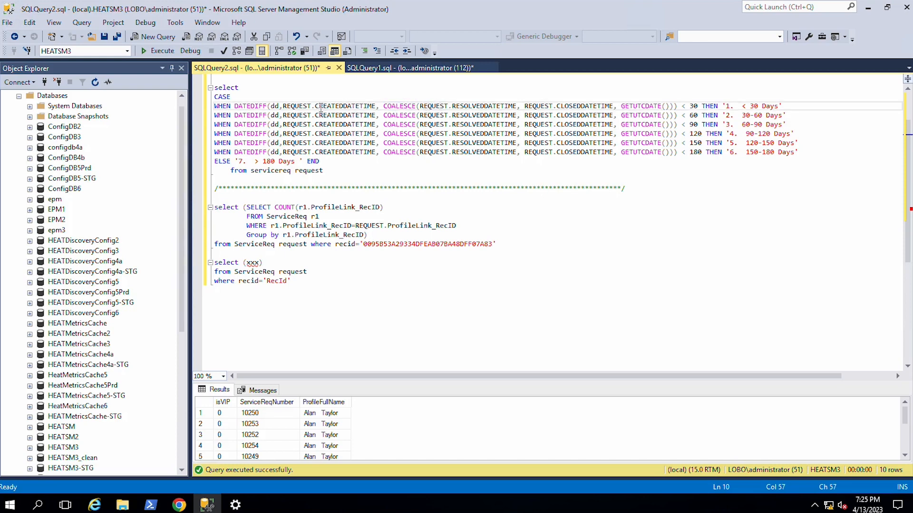
pyautogui.doubleClick(343, 106)
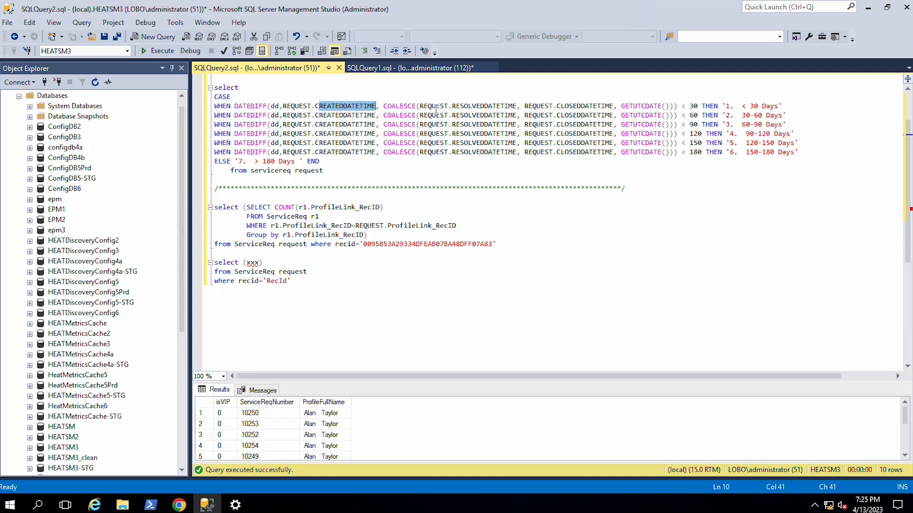
pyautogui.doubleClick(482, 105)
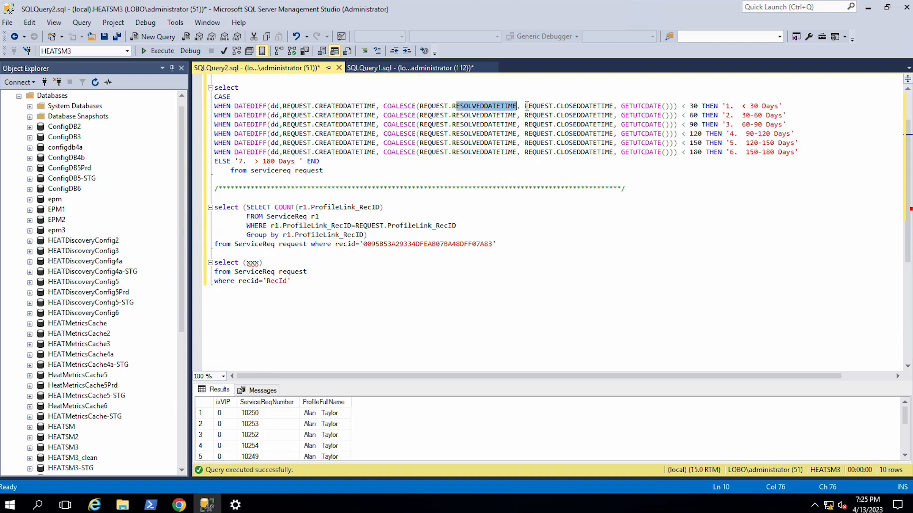
pyautogui.doubleClick(574, 104)
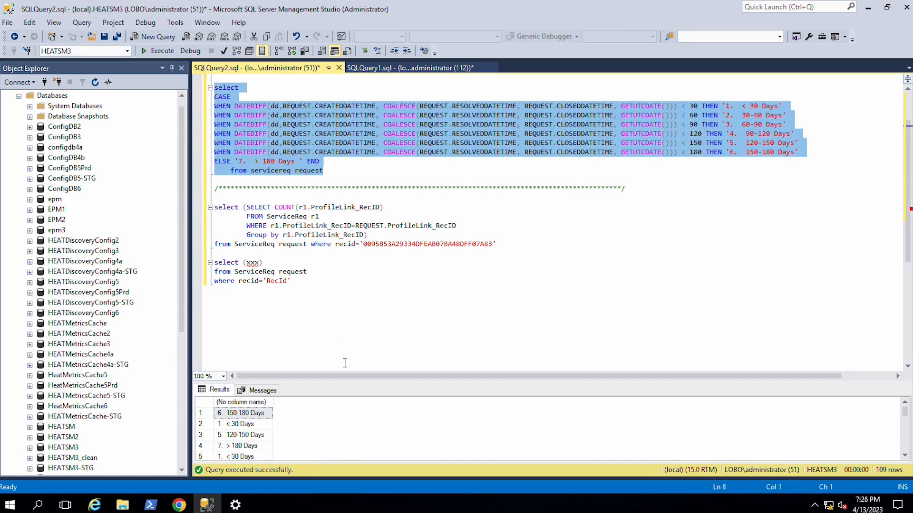
pyautogui.moveTo(685, 186)
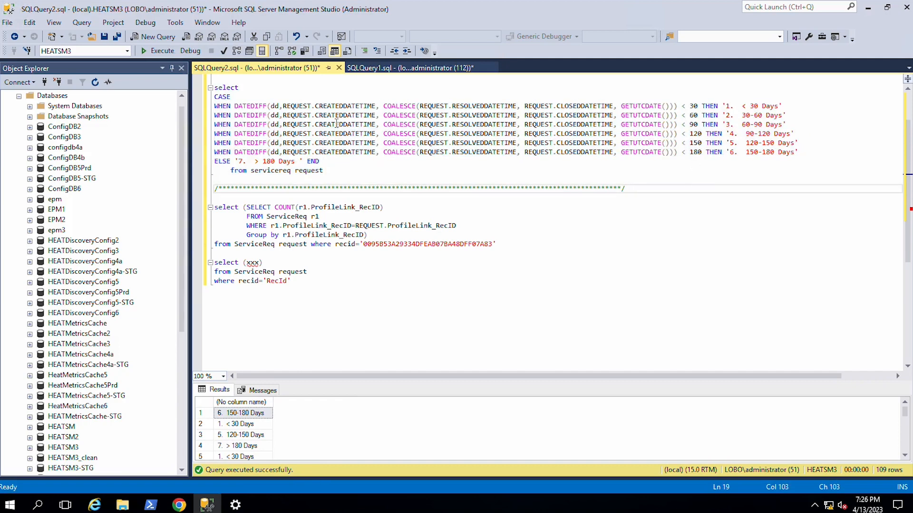
pyautogui.click(683, 115)
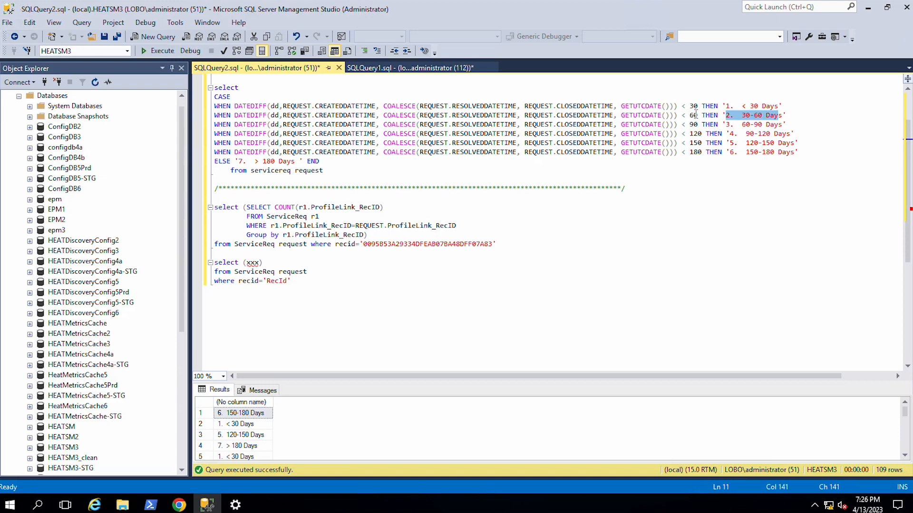
pyautogui.moveTo(98, 347)
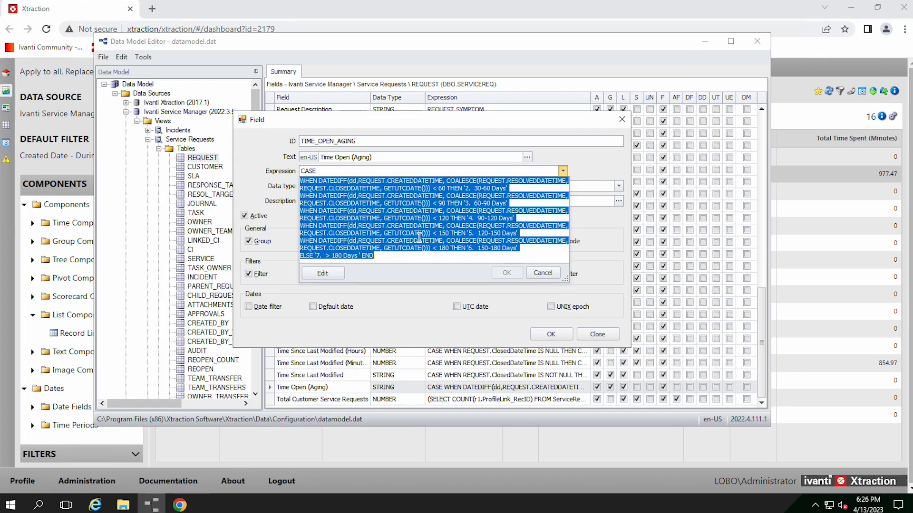
# Review the DATEDIFF expression, cancel the expanded text and close the Time Open (Aging) field unchanged.
pyautogui.click(418, 241)
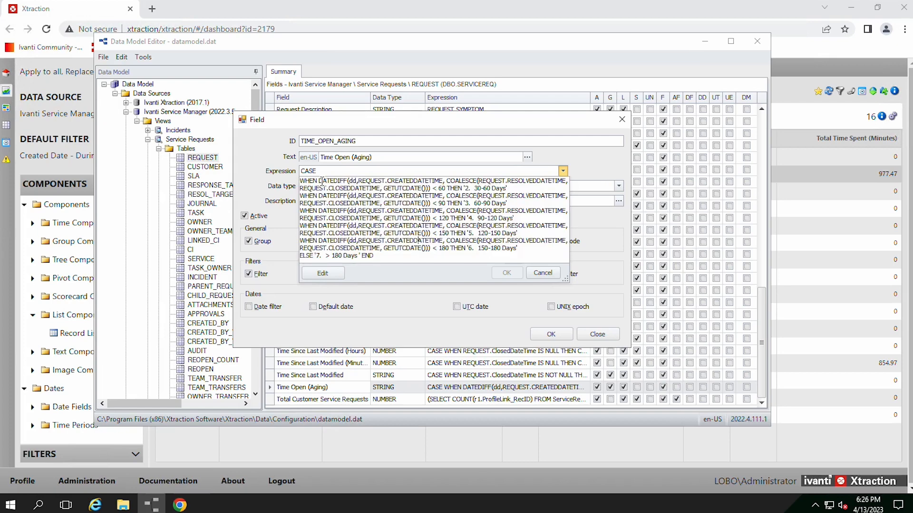
pyautogui.doubleClick(333, 181)
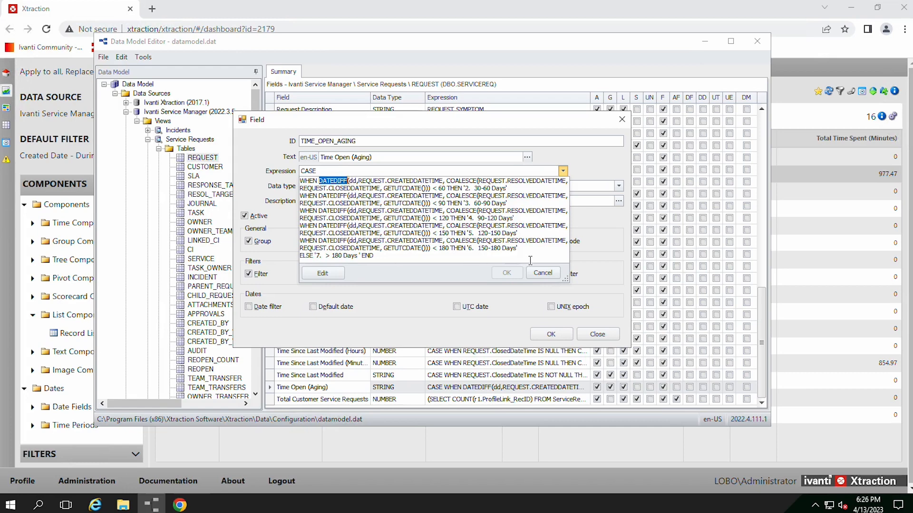
pyautogui.click(505, 271)
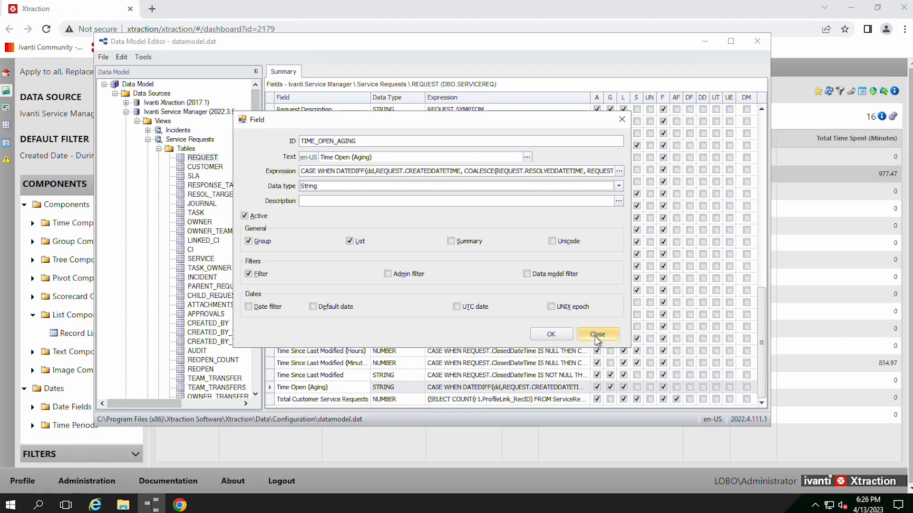
pyautogui.click(597, 334)
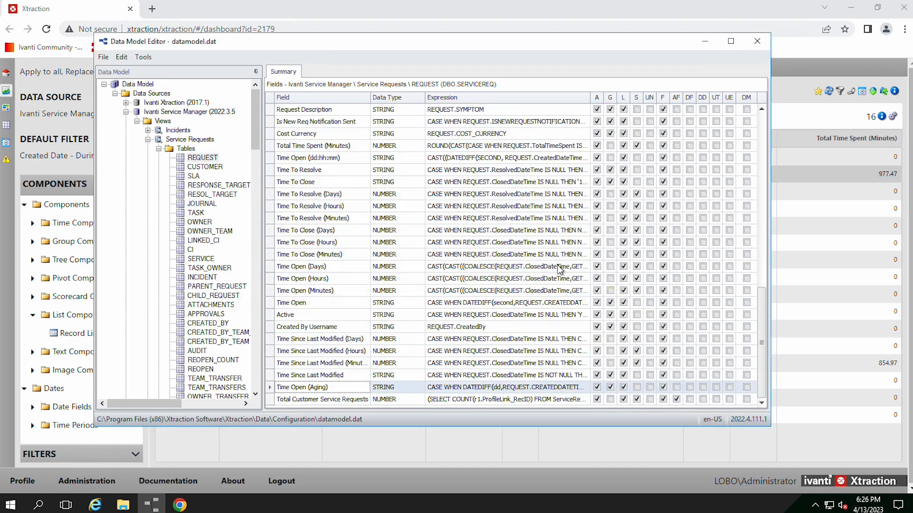
pyautogui.moveTo(498, 203)
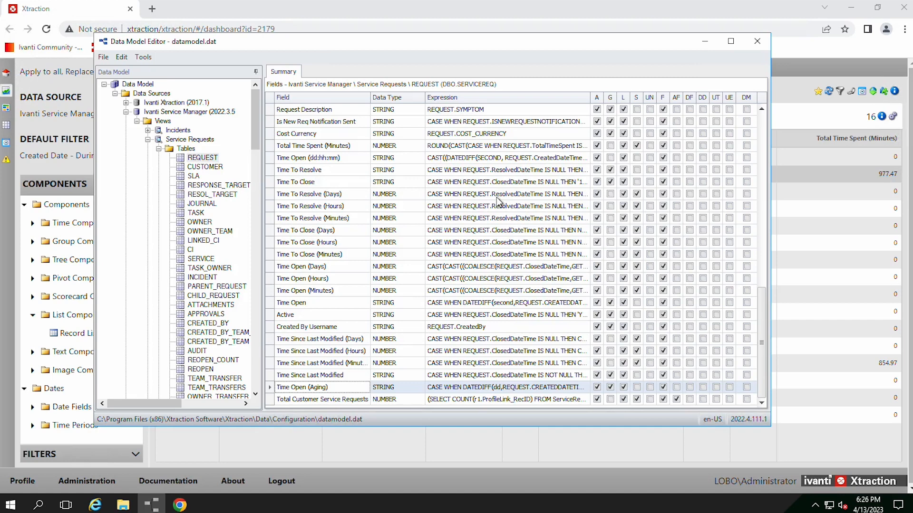
pyautogui.moveTo(359, 292)
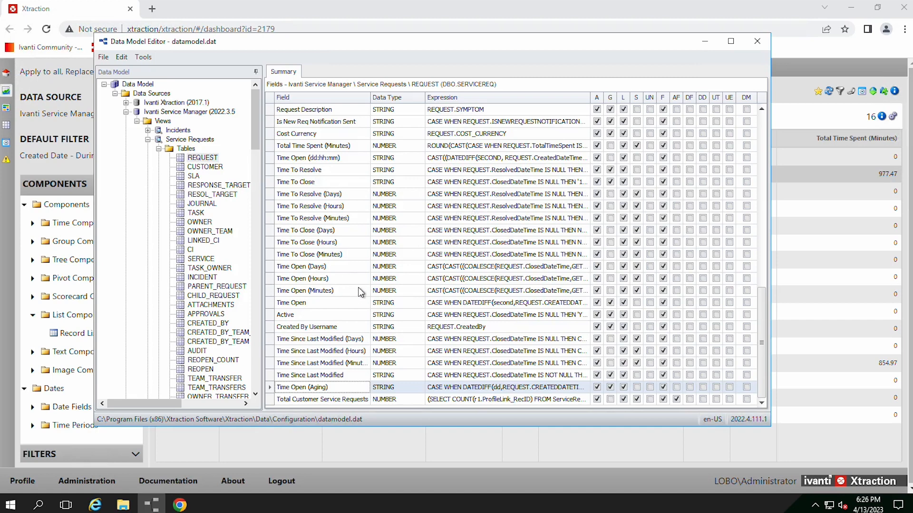
pyautogui.moveTo(312, 150)
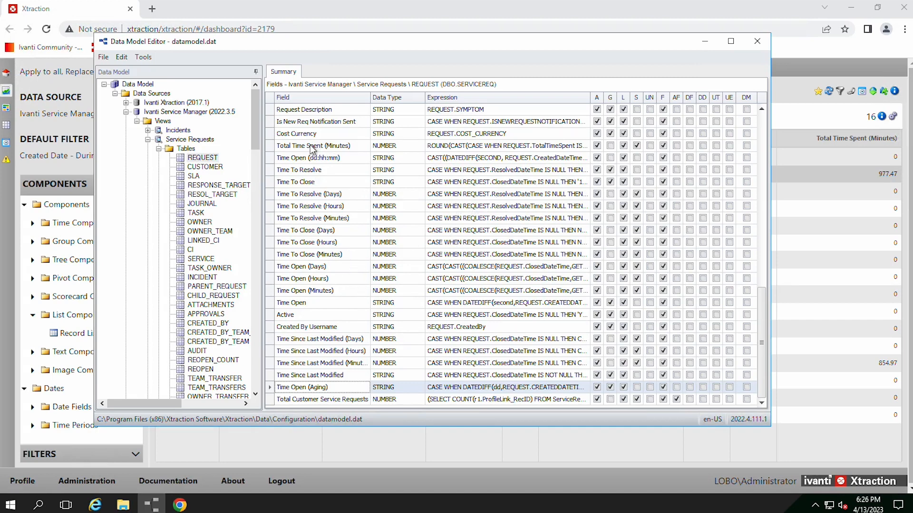
# Open Total Time Spent (Minutes) and expand its ROUND expression, highlighting TotalTimeSpent/60.0.
pyautogui.doubleClick(313, 146)
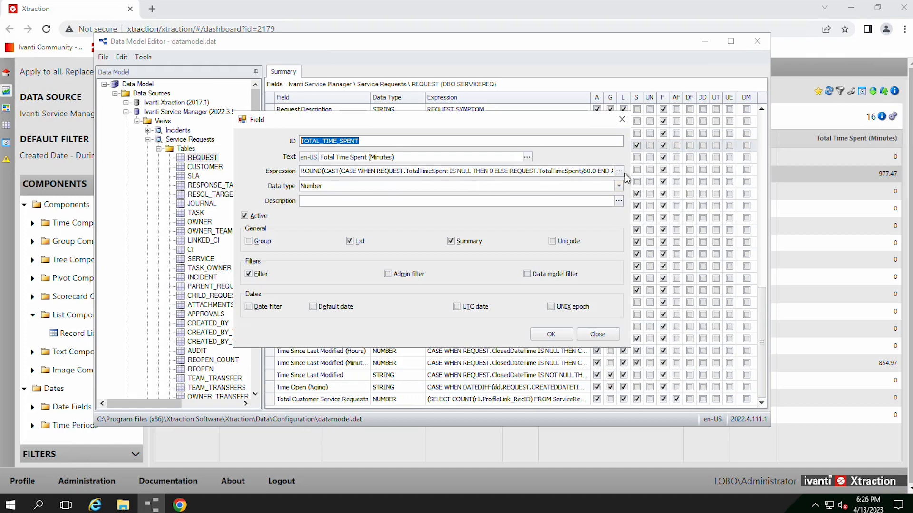
pyautogui.click(618, 170)
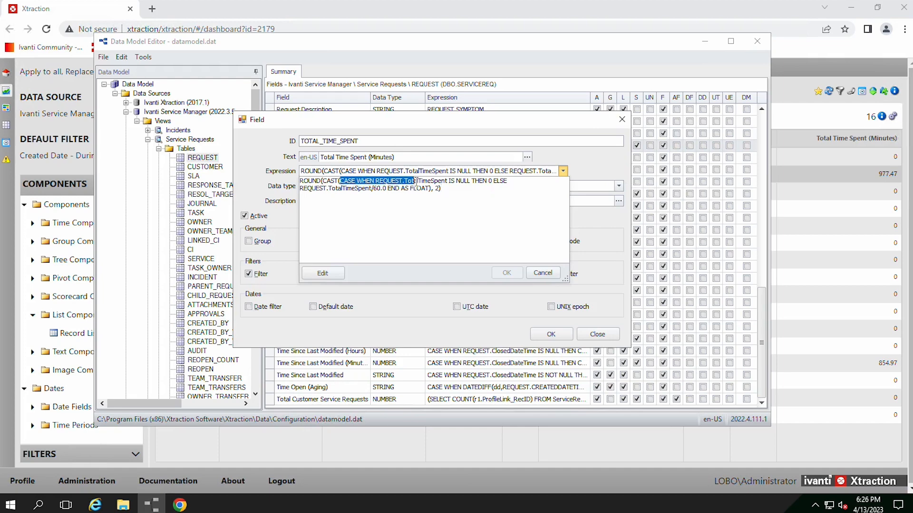
pyautogui.click(409, 181)
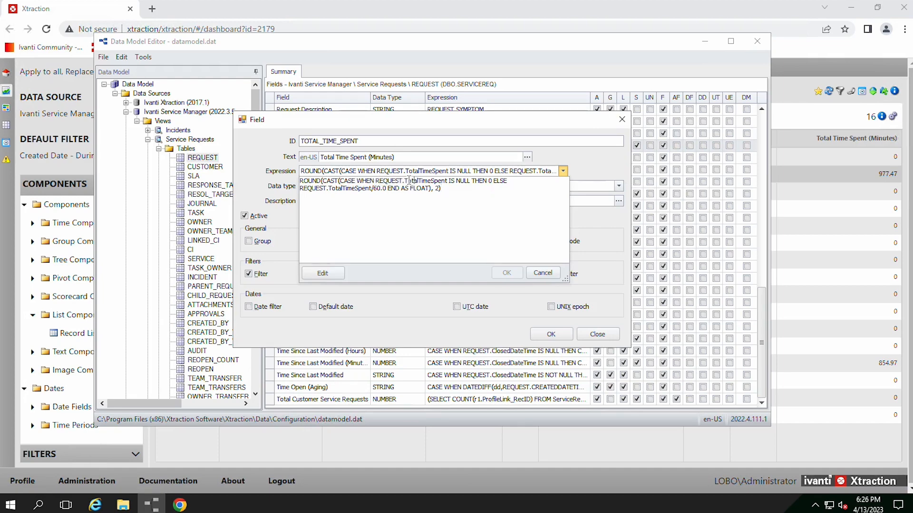
pyautogui.doubleClick(423, 180)
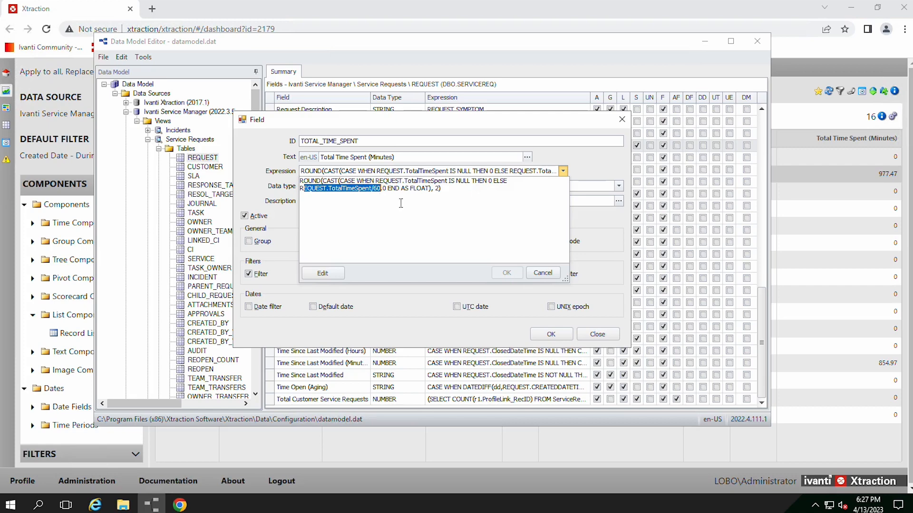
pyautogui.moveTo(418, 202)
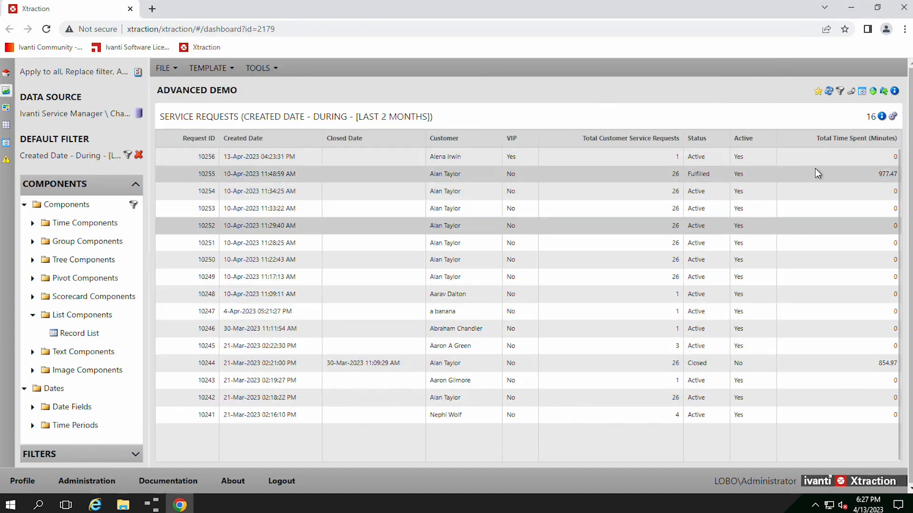
pyautogui.moveTo(884, 183)
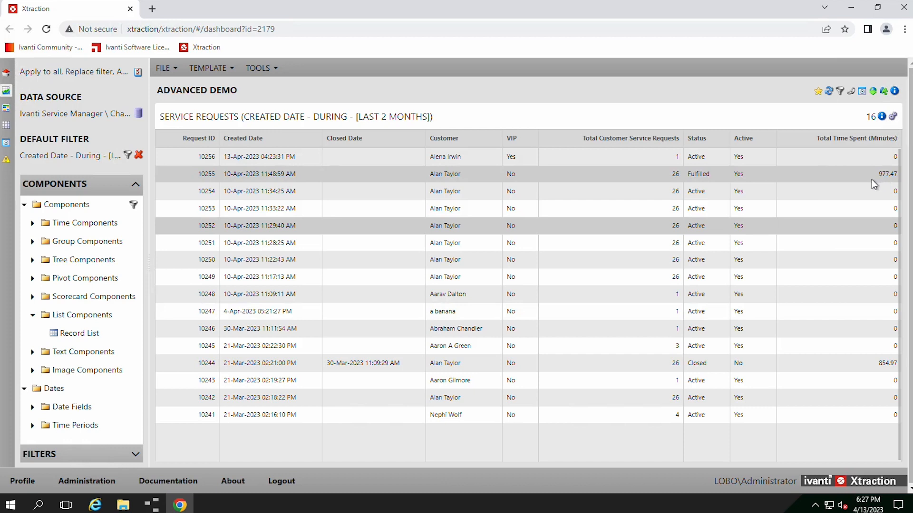
pyautogui.moveTo(879, 182)
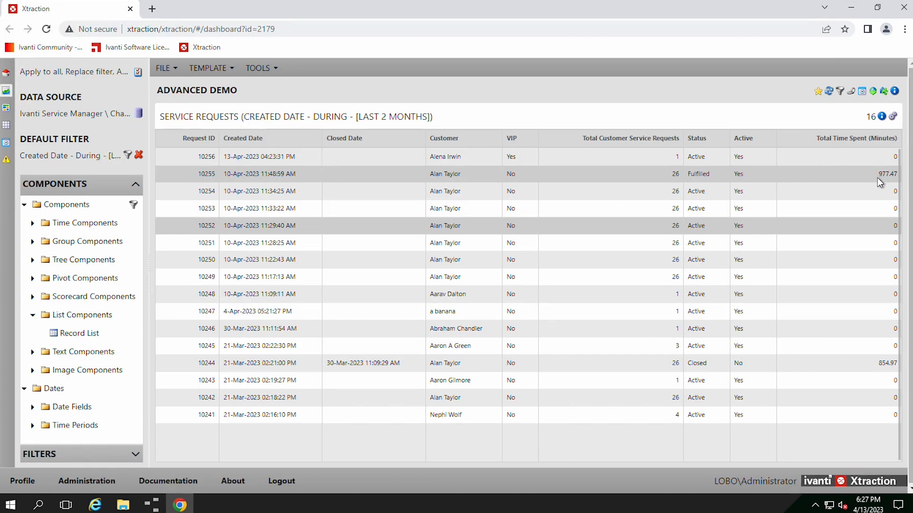
pyautogui.moveTo(880, 177)
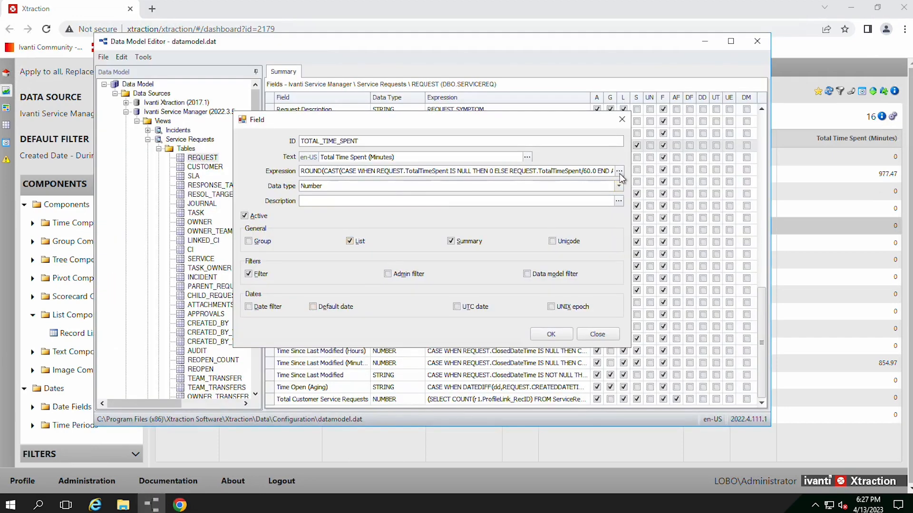
# Append a trial /60 to the Total Time Spent expression, then cancel to discard it.
pyautogui.click(619, 170)
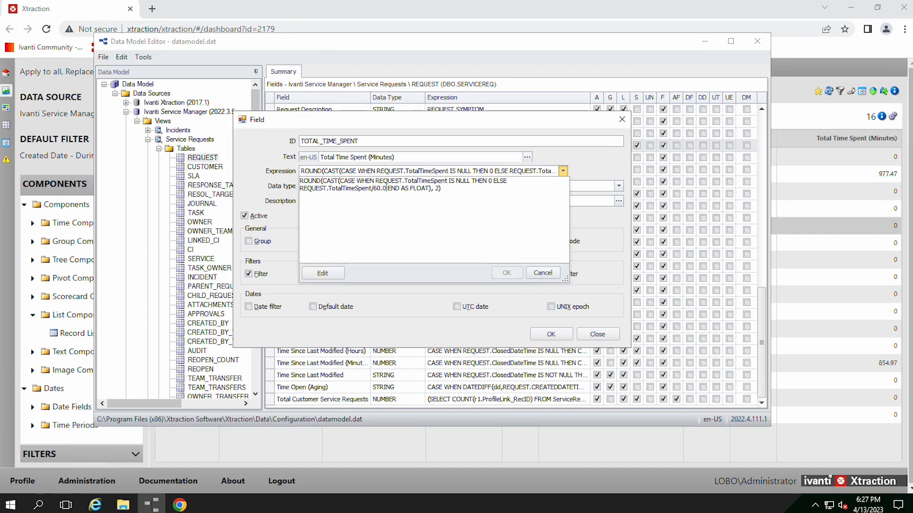
pyautogui.write('/60')
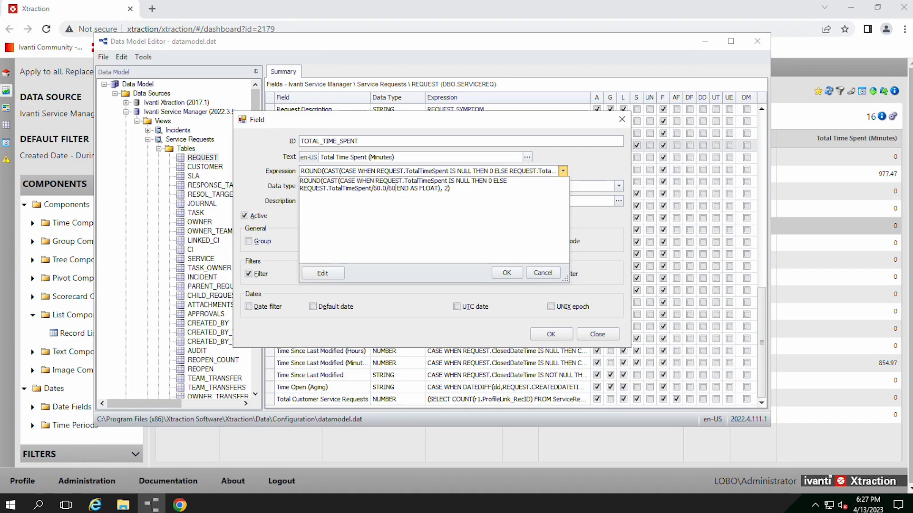
pyautogui.moveTo(543, 272)
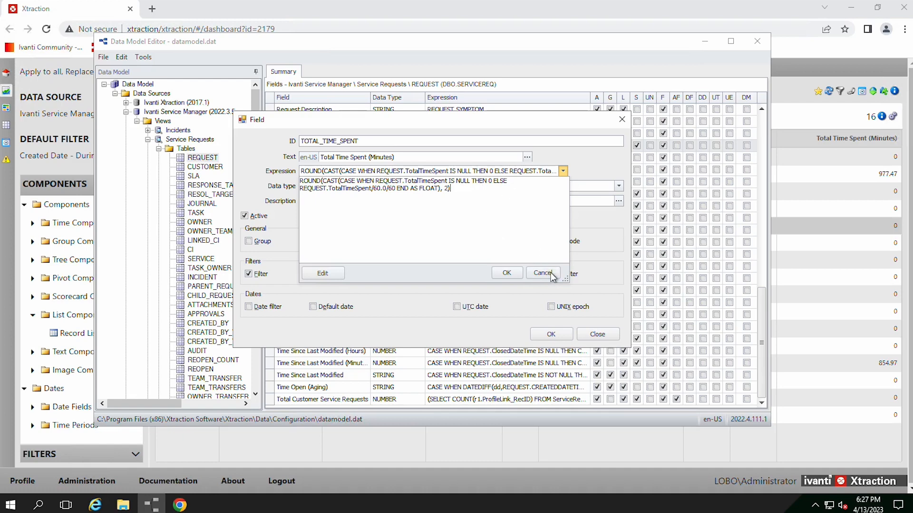
pyautogui.click(542, 273)
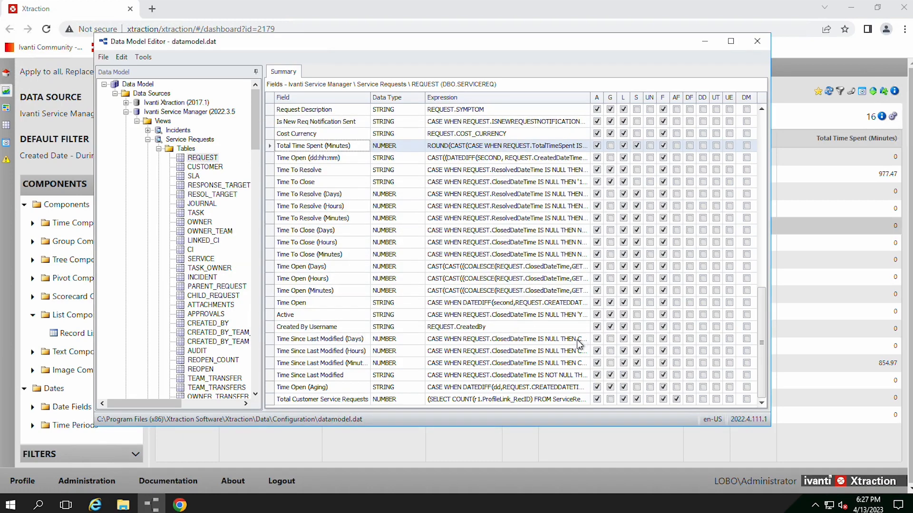
pyautogui.moveTo(329, 402)
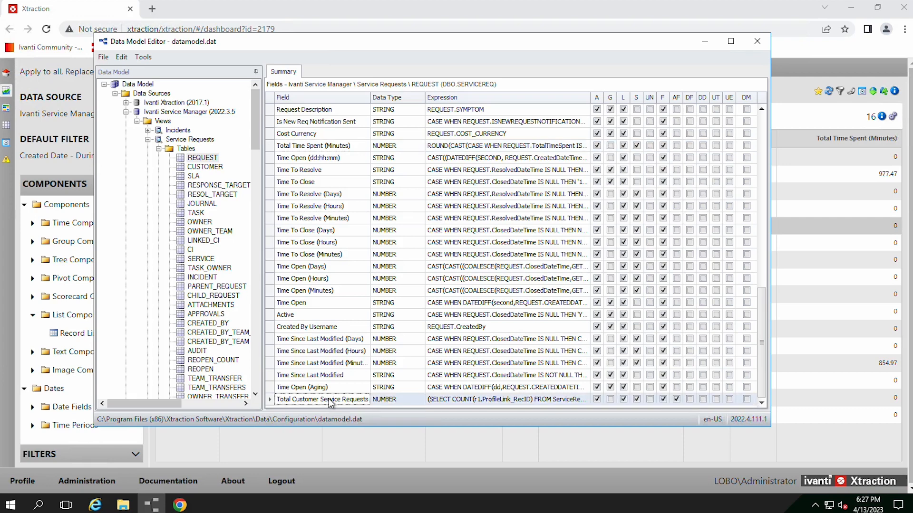
# Bring up the Total Customer Service Requests field definition with its COUNT subquery.
pyautogui.doubleClick(321, 399)
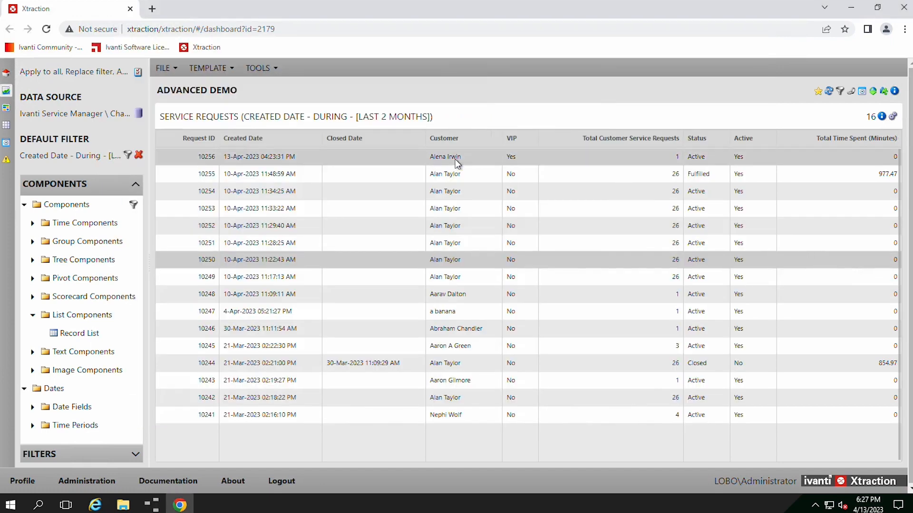
pyautogui.moveTo(470, 226)
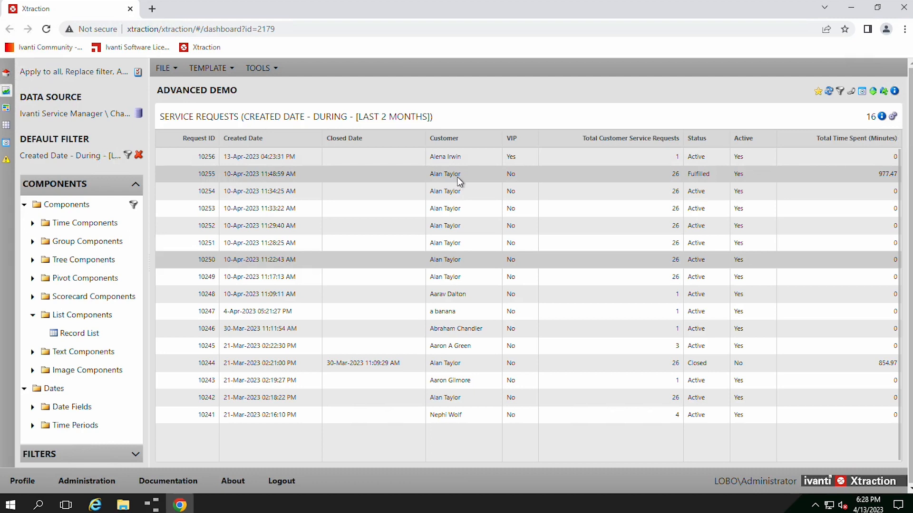
pyautogui.moveTo(673, 182)
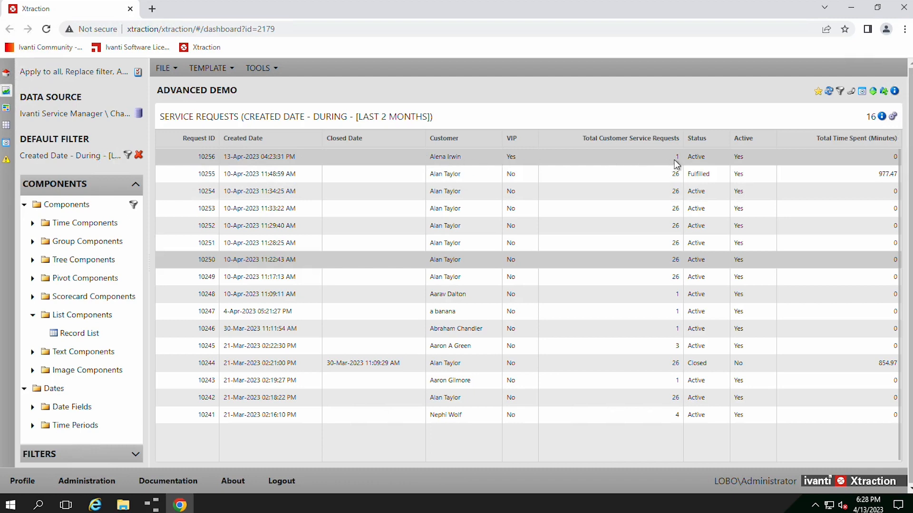
pyautogui.moveTo(455, 375)
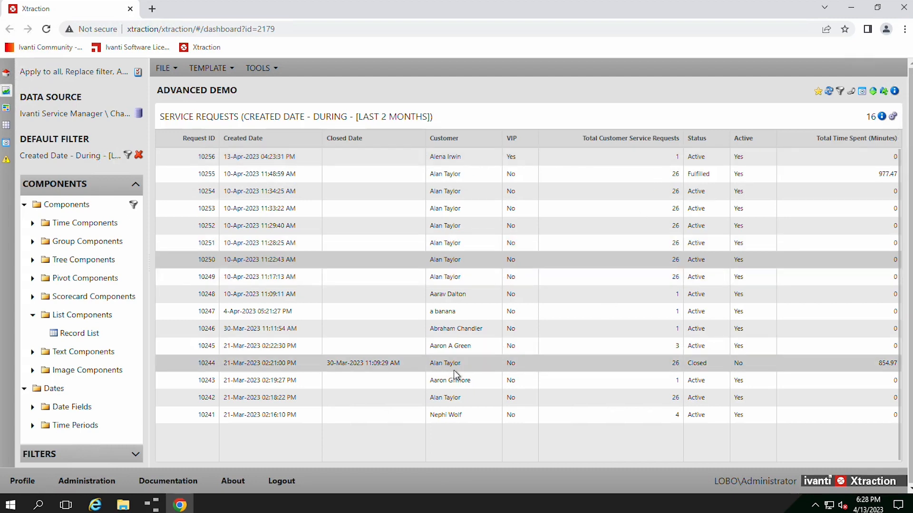
pyautogui.moveTo(642, 363)
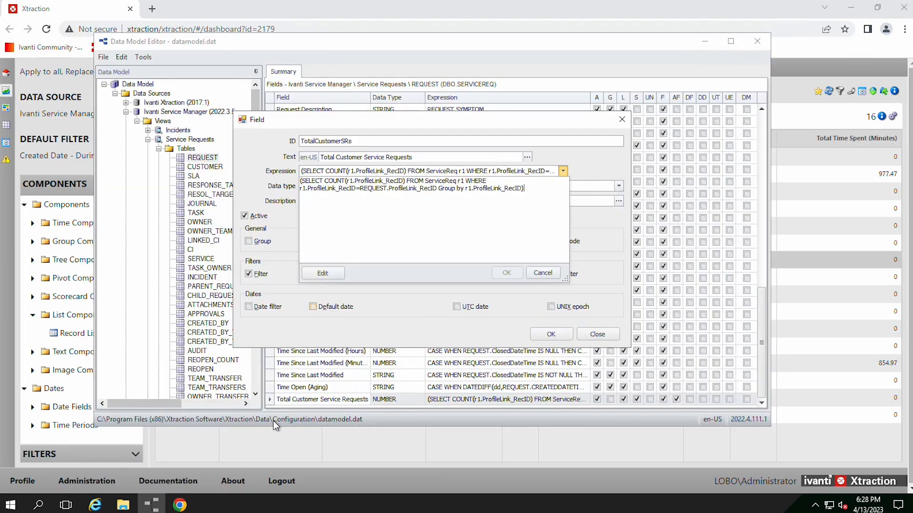
# Select the whole Total Customer Service Requests subquery expression text.
pyautogui.tripleClick(394, 185)
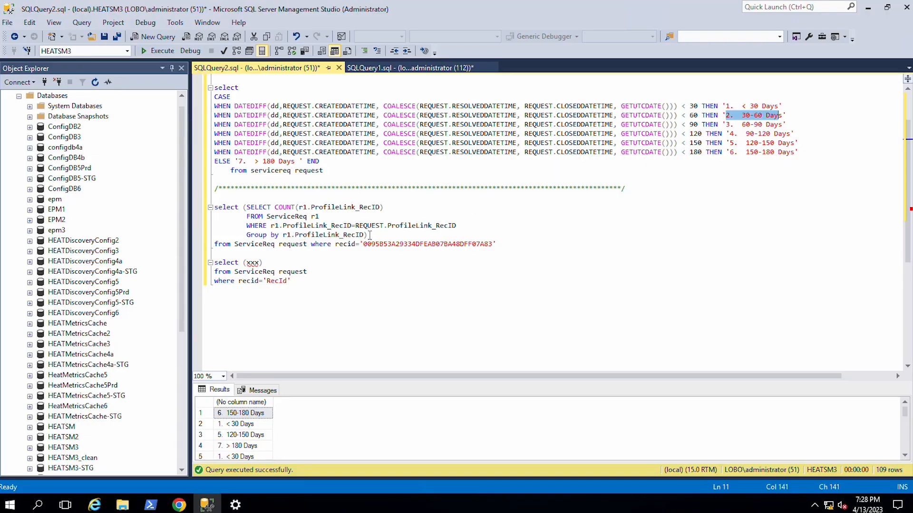
# Complete the WHERE clause as r1.ProfileLink_RecID=REQUEST.ProfileLink_RecID in the SSMS subquery.
pyautogui.moveTo(248, 206); pyautogui.dragTo(367, 235)
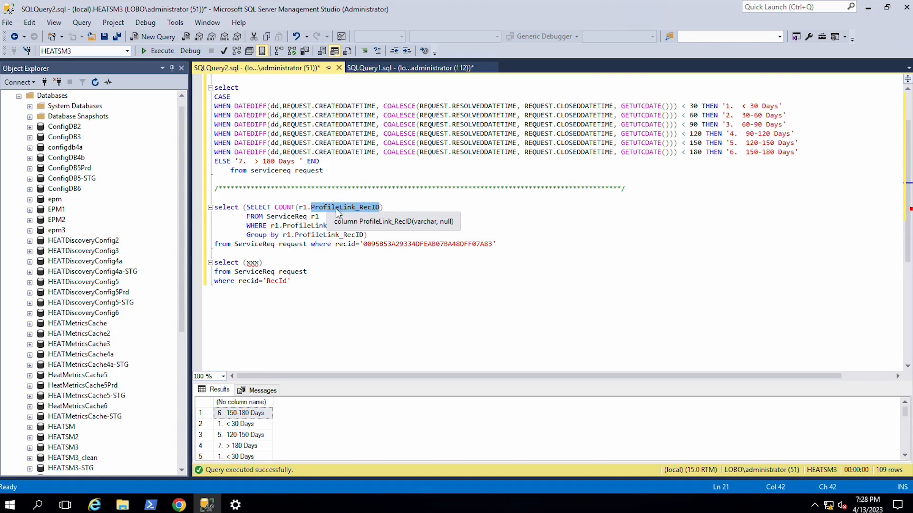
pyautogui.write('=REQUEST.ProfileLink_RecID')
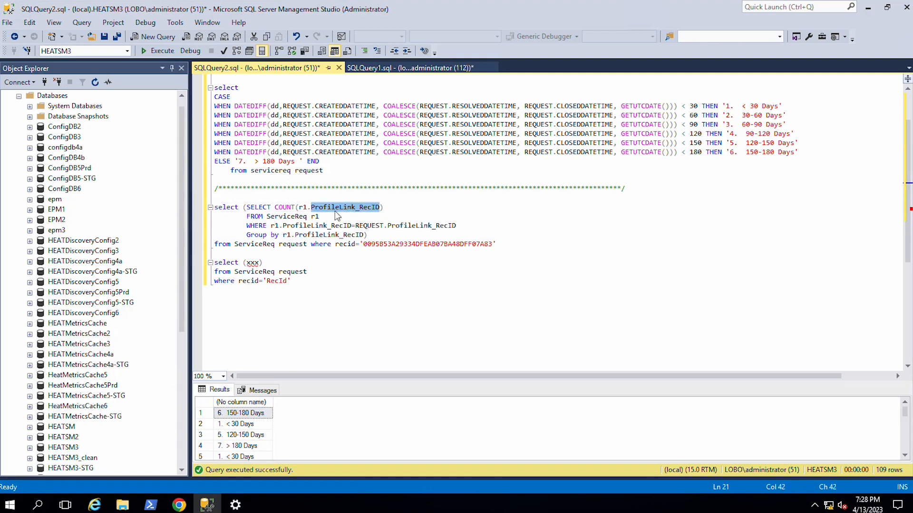
pyautogui.moveTo(344, 207)
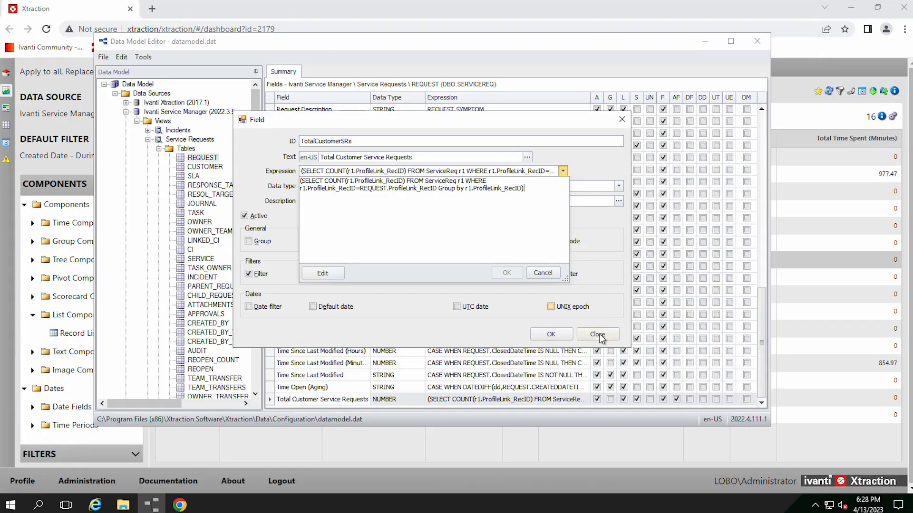
# Close the field dialog and highlight the r1, REQUEST and ServiceReq aliases in the correlated COUNT subquery.
pyautogui.click(597, 335)
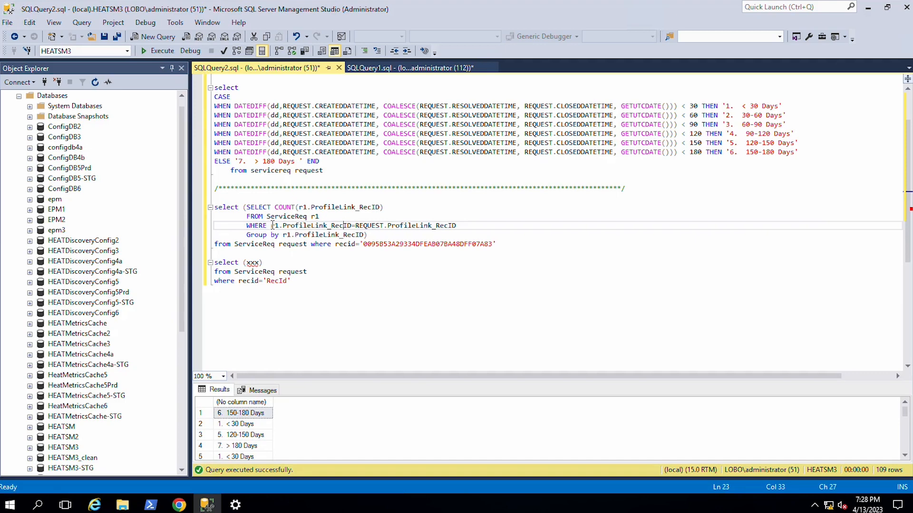
pyautogui.doubleClick(314, 217)
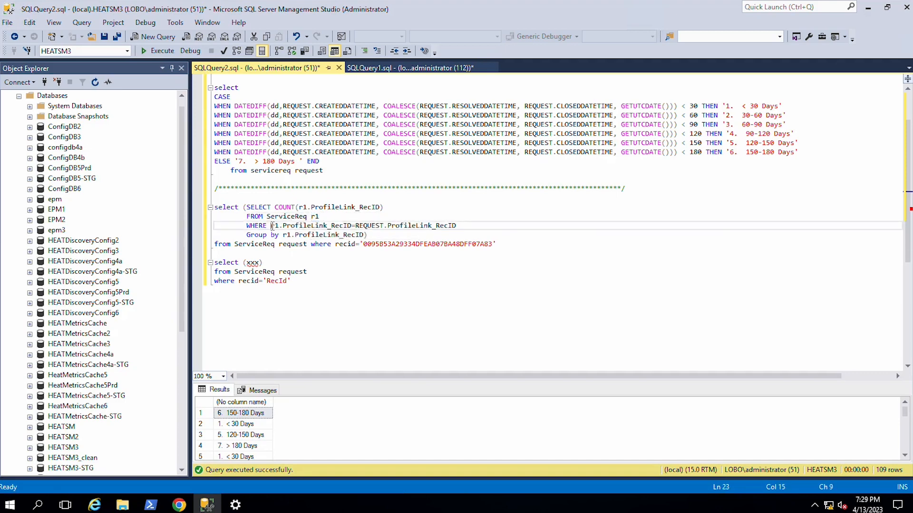
pyautogui.moveTo(271, 226); pyautogui.dragTo(353, 225)
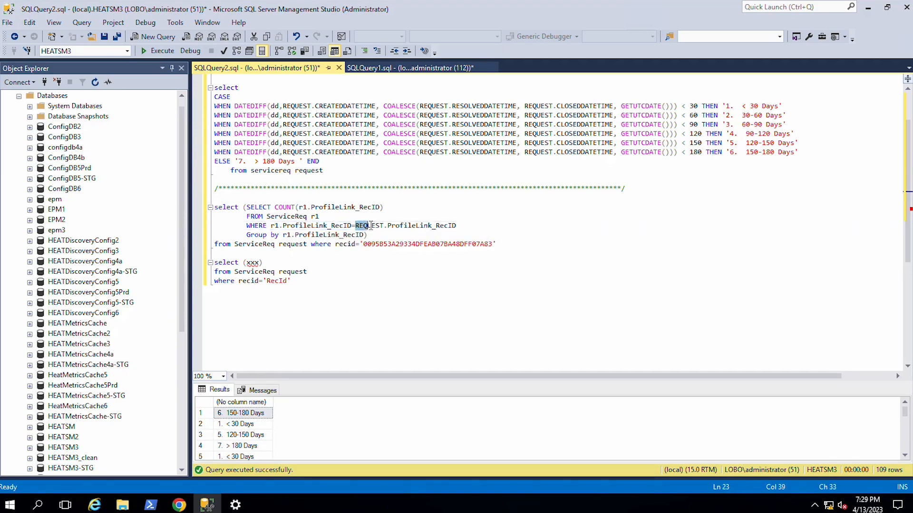
pyautogui.doubleClick(369, 226)
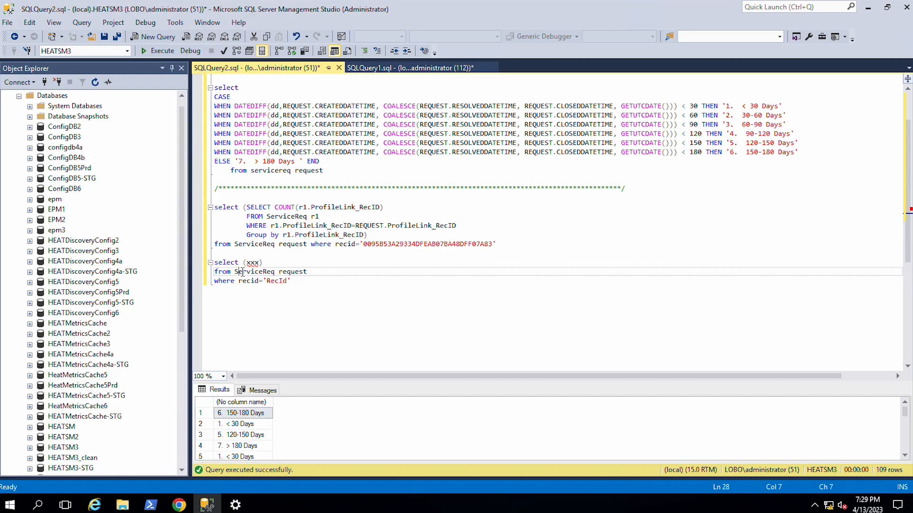
pyautogui.doubleClick(293, 272)
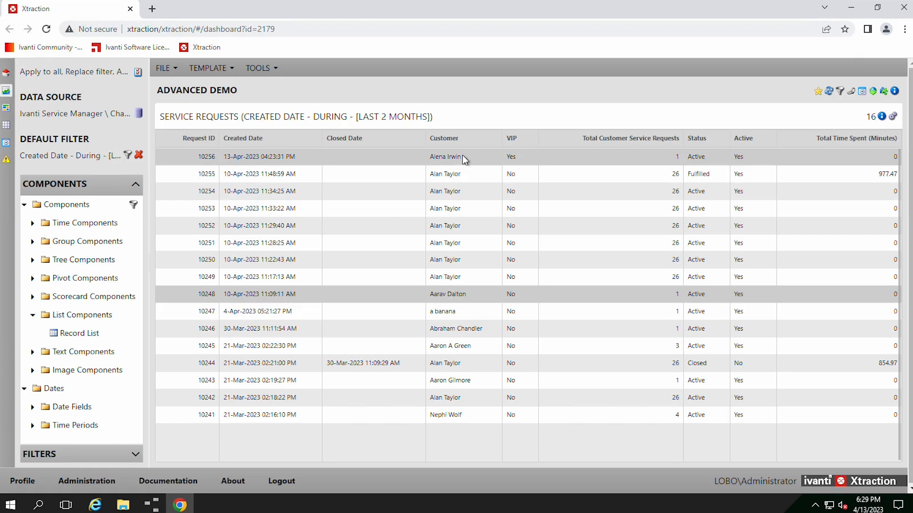
pyautogui.moveTo(461, 166)
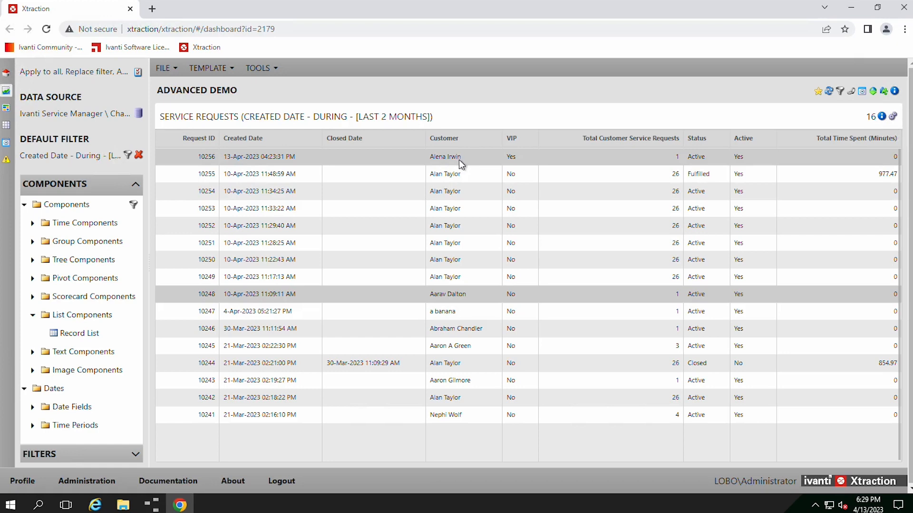
pyautogui.moveTo(461, 160)
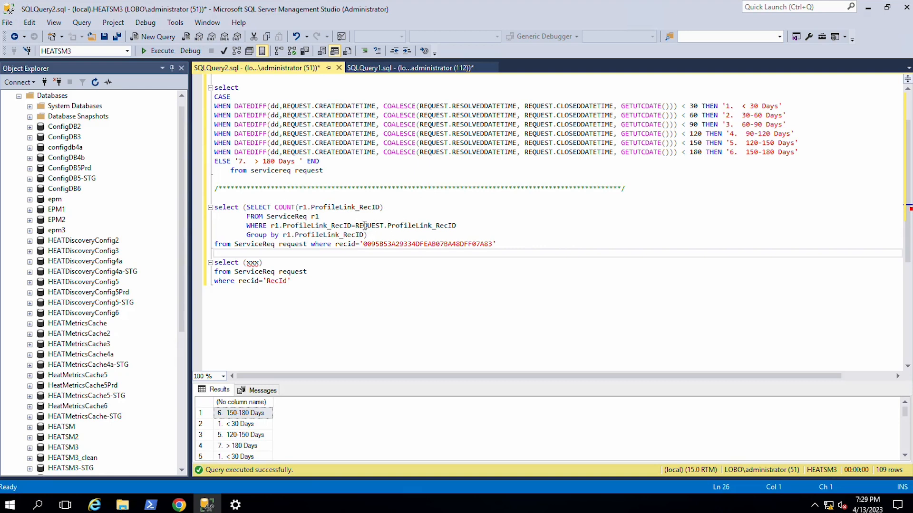
pyautogui.doubleClick(422, 225)
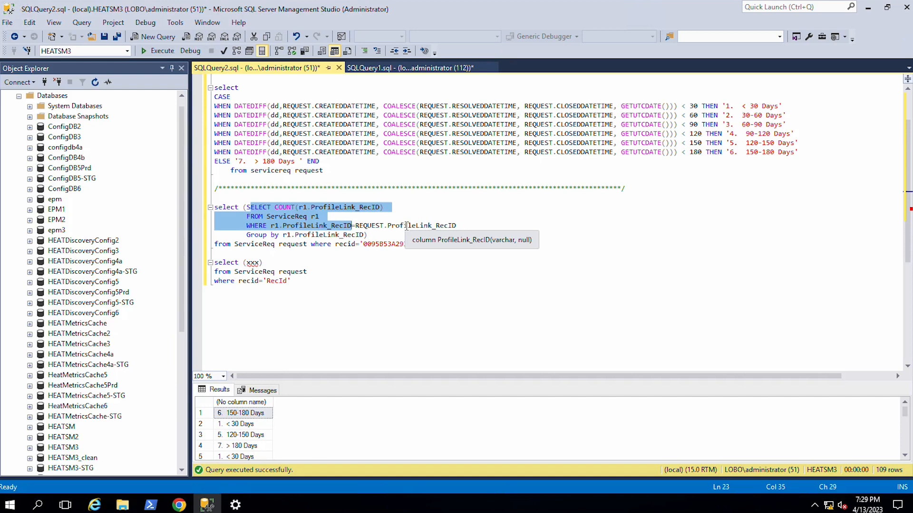
pyautogui.moveTo(369, 225)
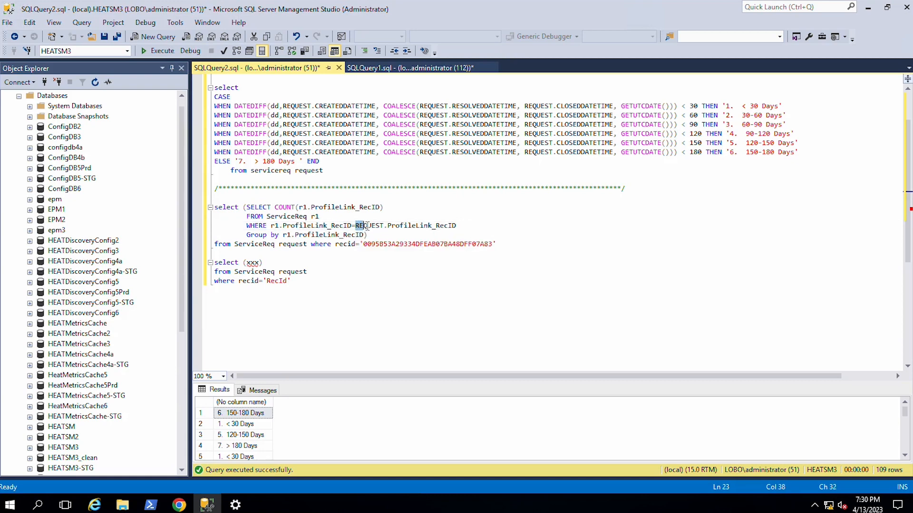
pyautogui.doubleClick(369, 226)
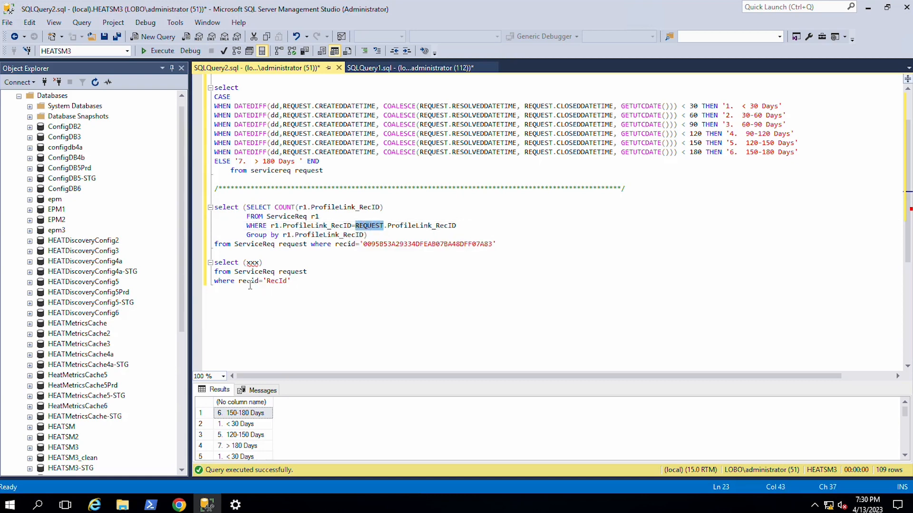
pyautogui.doubleClick(249, 271)
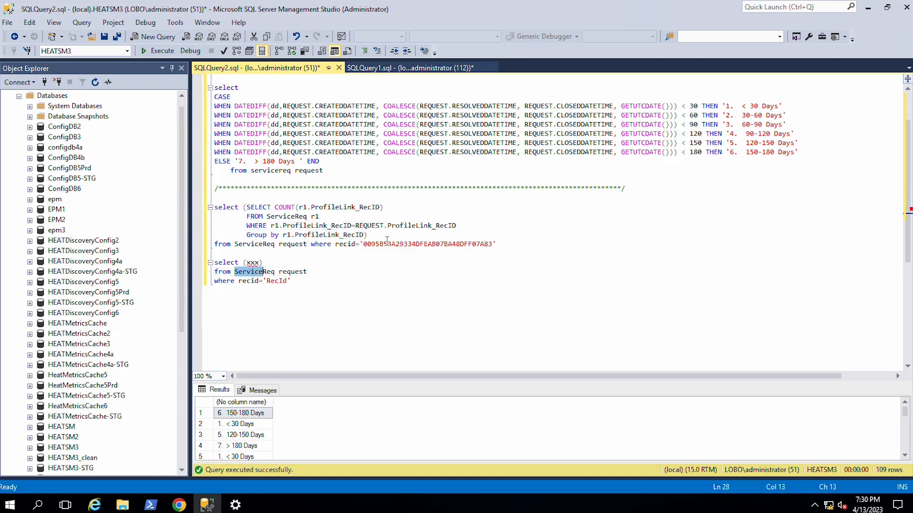
pyautogui.moveTo(418, 210)
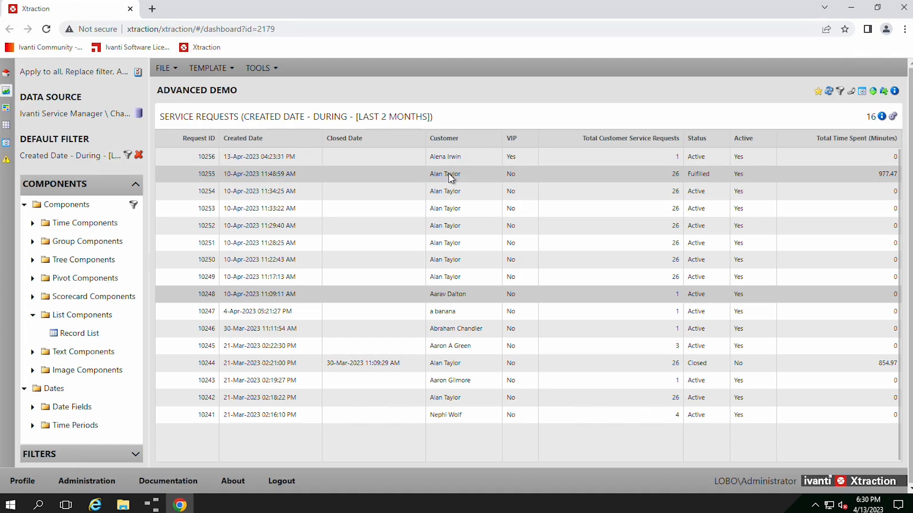
pyautogui.moveTo(456, 176)
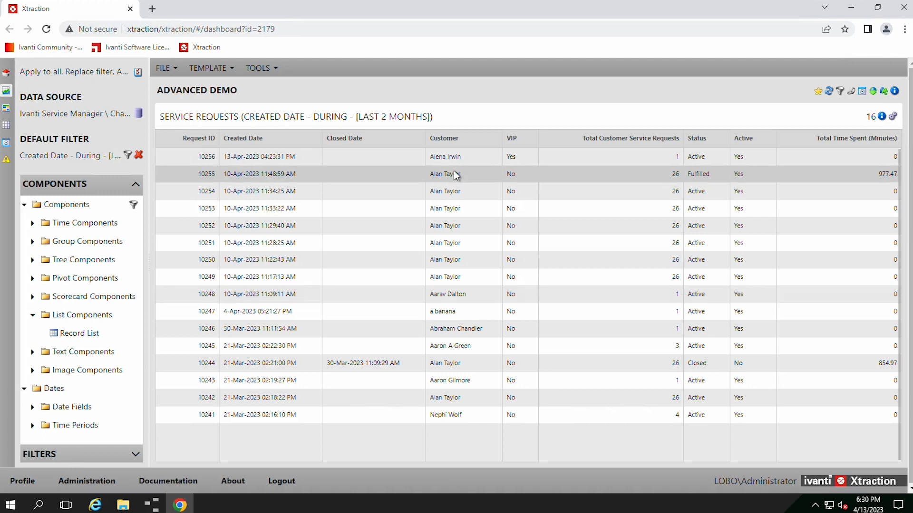
pyautogui.moveTo(457, 182)
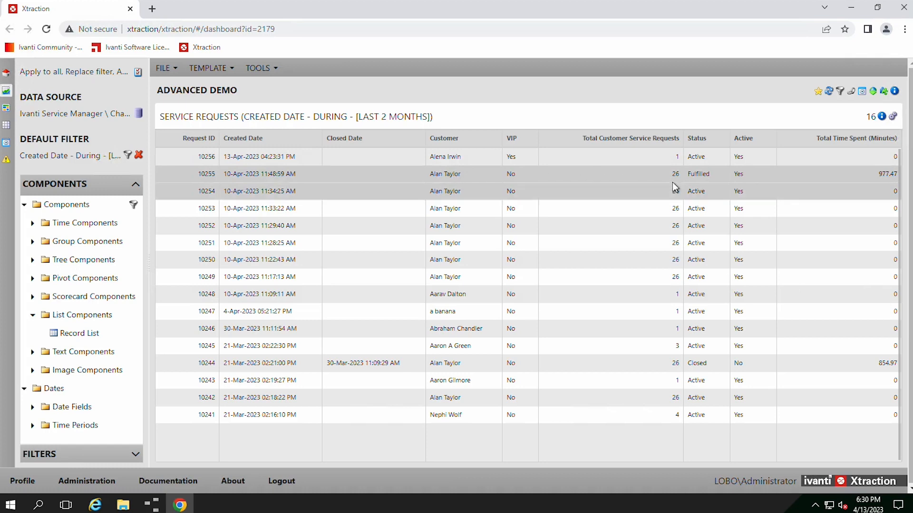
pyautogui.moveTo(661, 179)
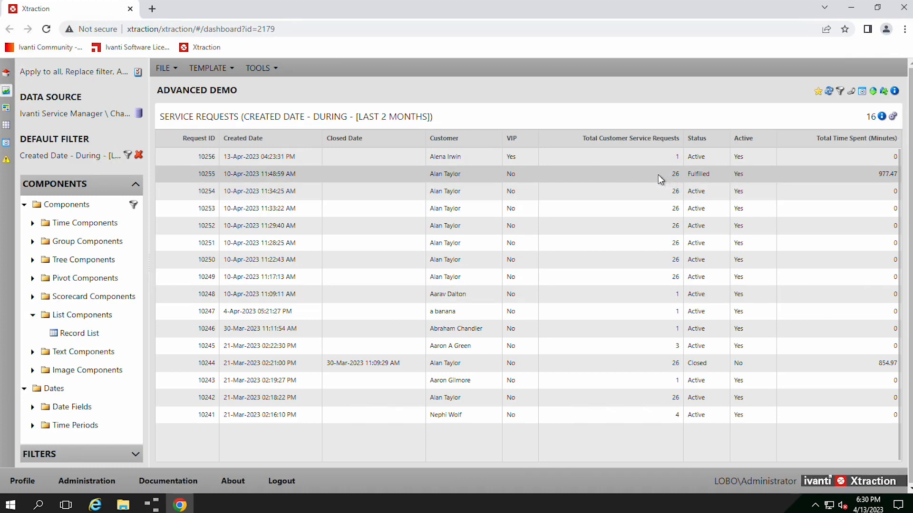
pyautogui.moveTo(457, 300)
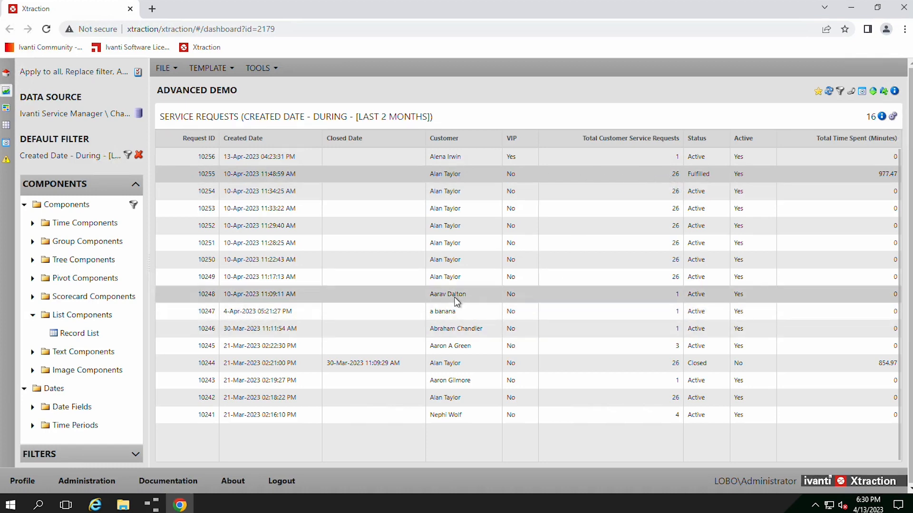
pyautogui.moveTo(456, 319)
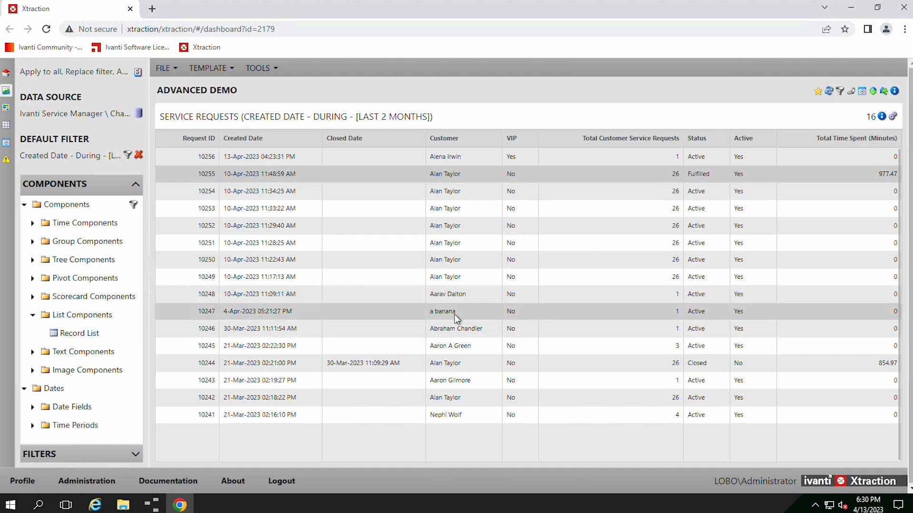
pyautogui.moveTo(507, 314)
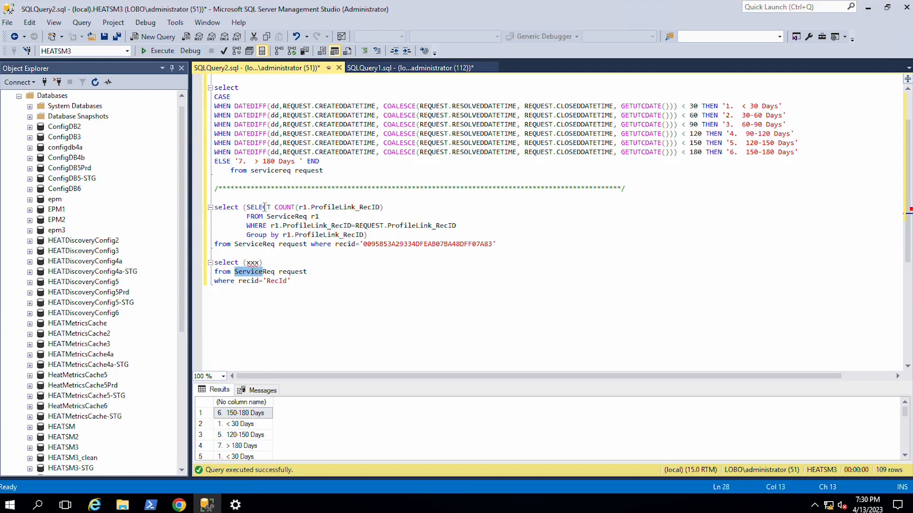
pyautogui.moveTo(250, 203)
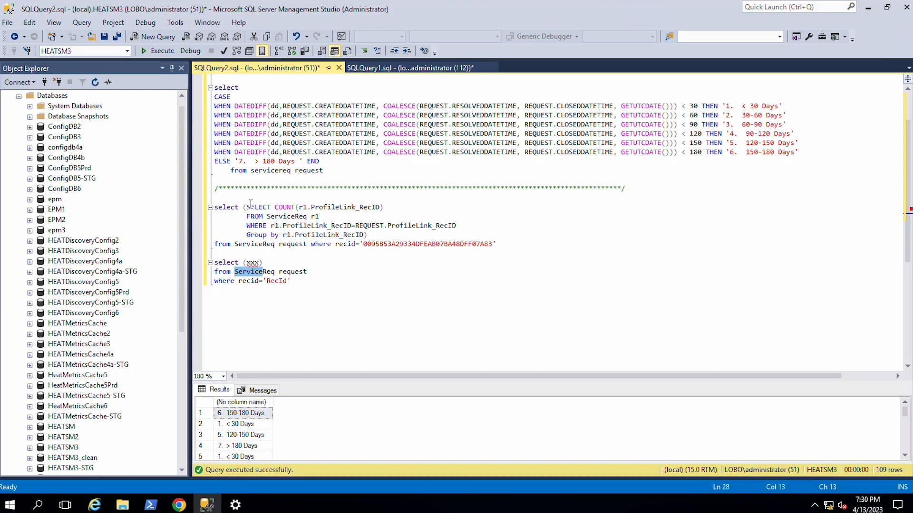
pyautogui.moveTo(247, 207); pyautogui.dragTo(494, 245)
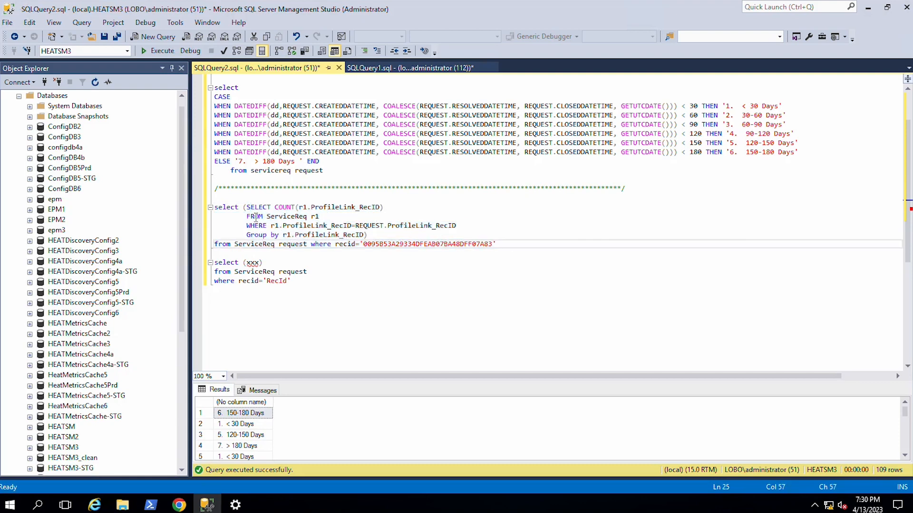
pyautogui.moveTo(246, 206); pyautogui.dragTo(361, 234)
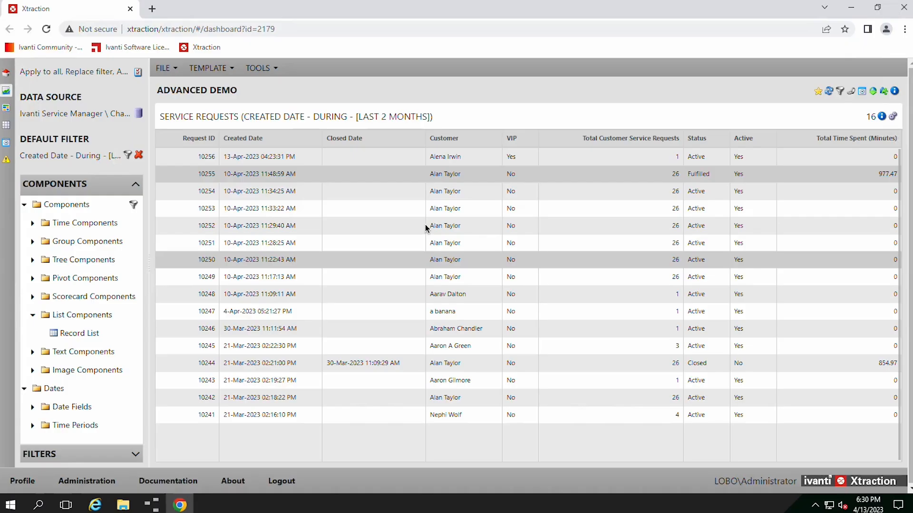
pyautogui.moveTo(234, 166)
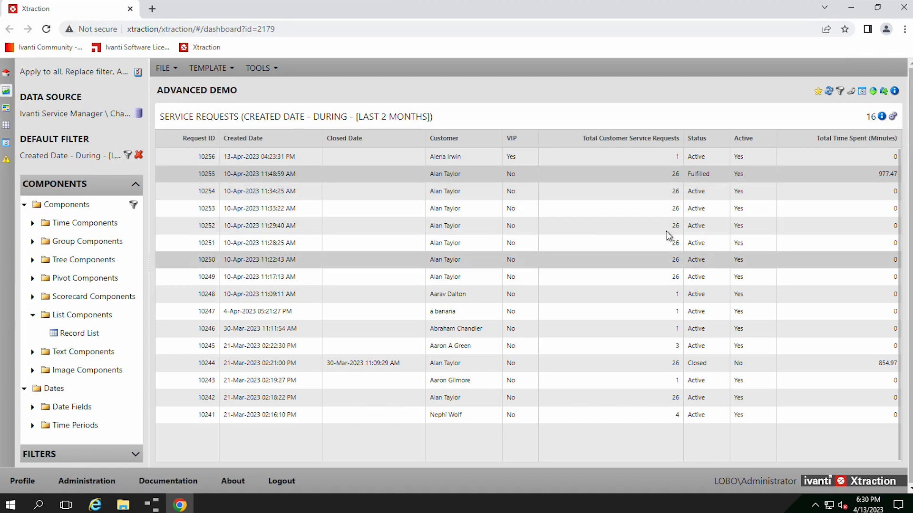
pyautogui.moveTo(570, 122)
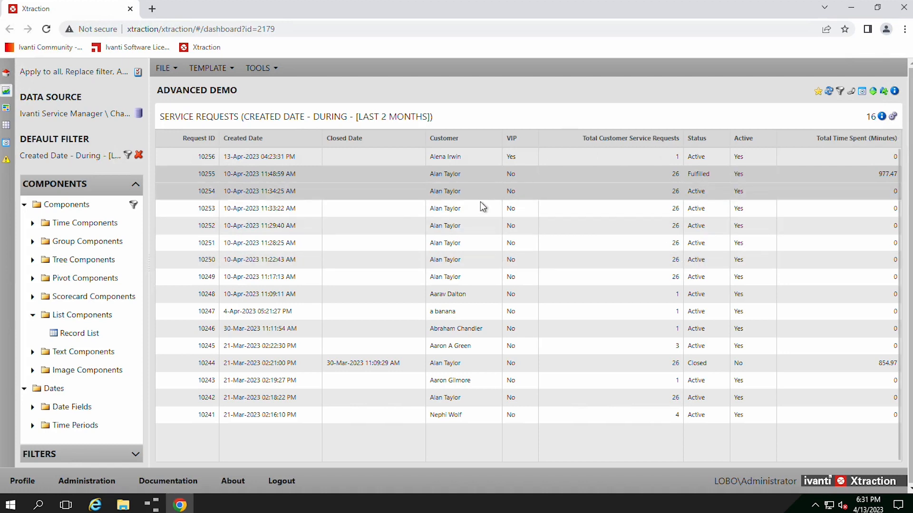
pyautogui.moveTo(544, 315)
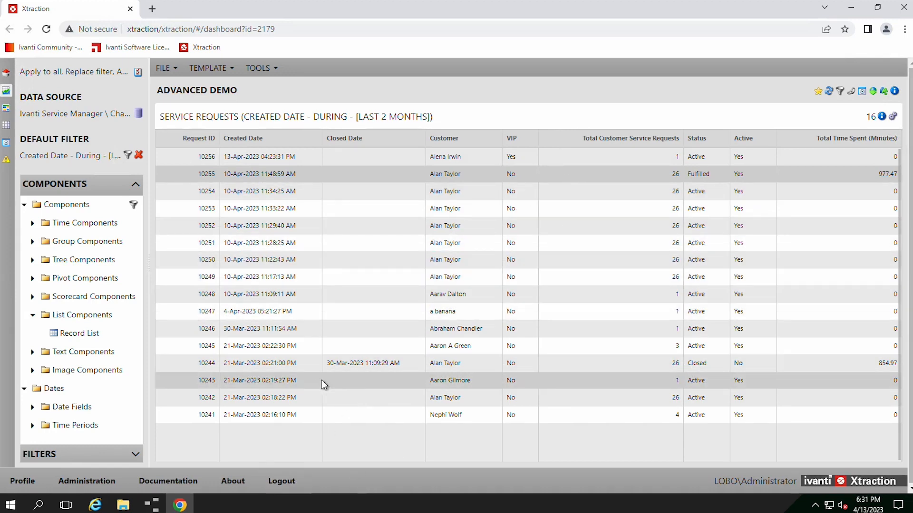
pyautogui.moveTo(471, 277)
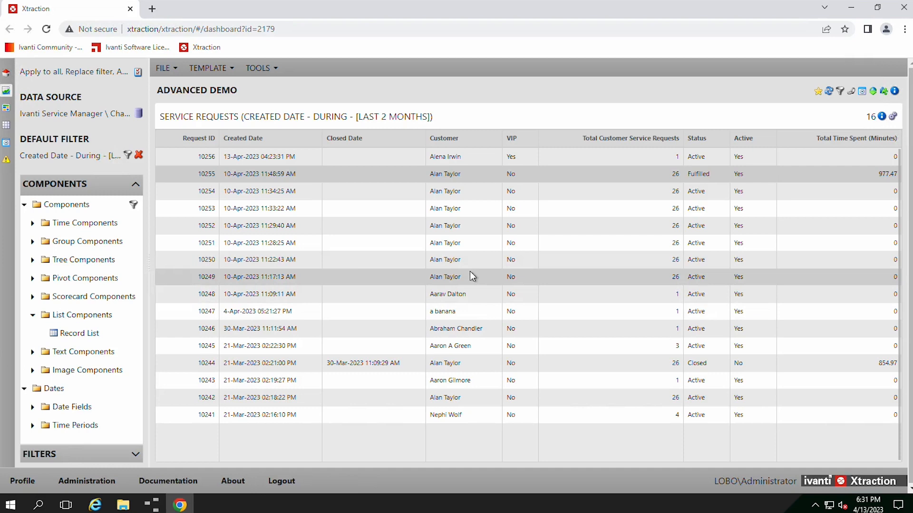
pyautogui.moveTo(278, 248)
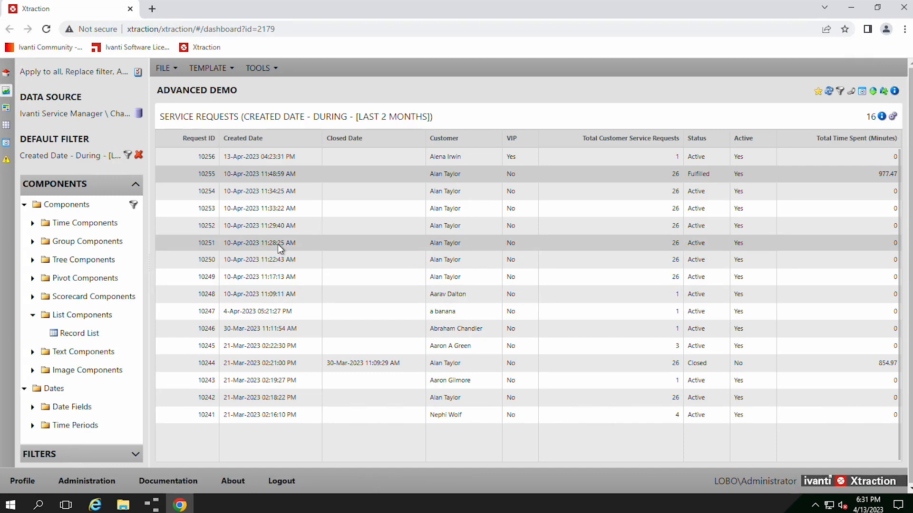
pyautogui.moveTo(288, 256)
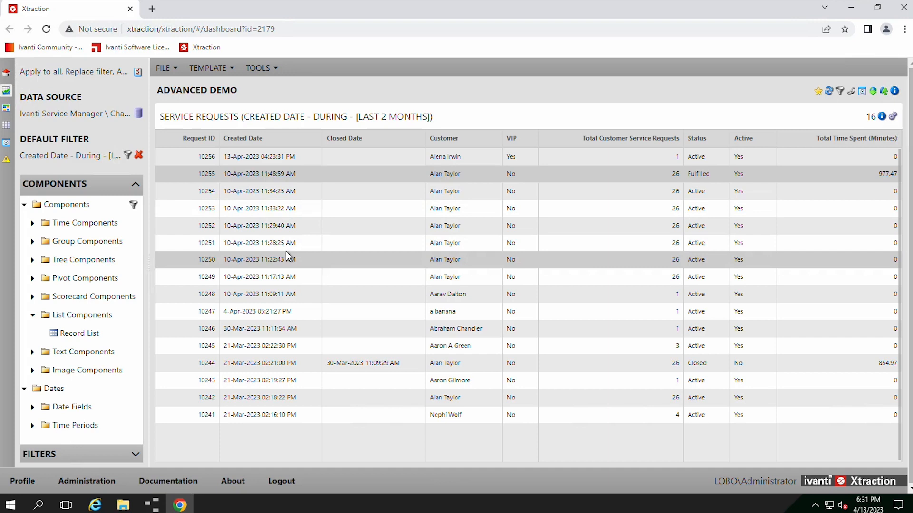
pyautogui.moveTo(289, 280)
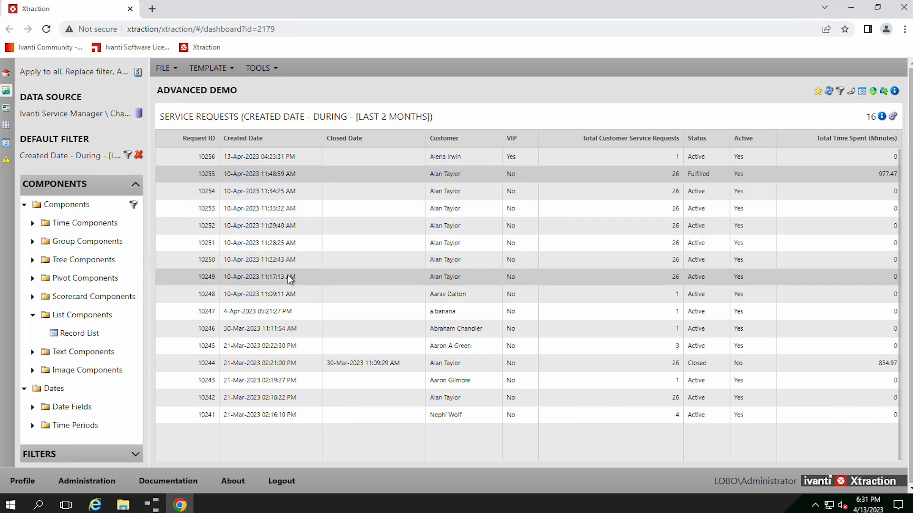
pyautogui.moveTo(202, 469)
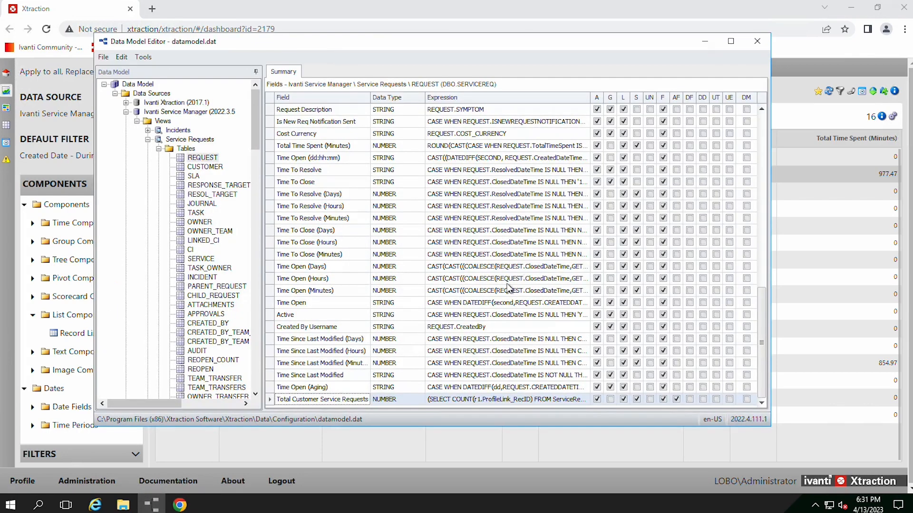
# Show the Service Requests REQUEST table fields in the Data Model Editor.
pyautogui.click(609, 327)
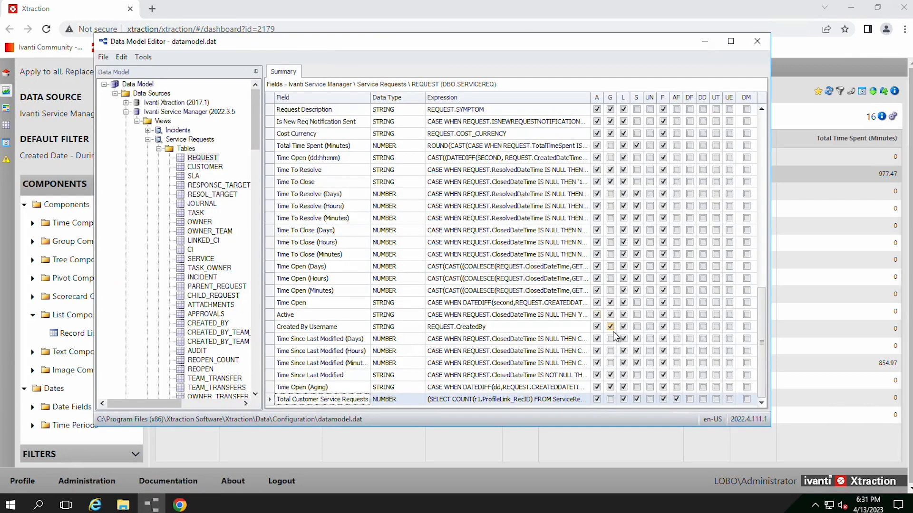